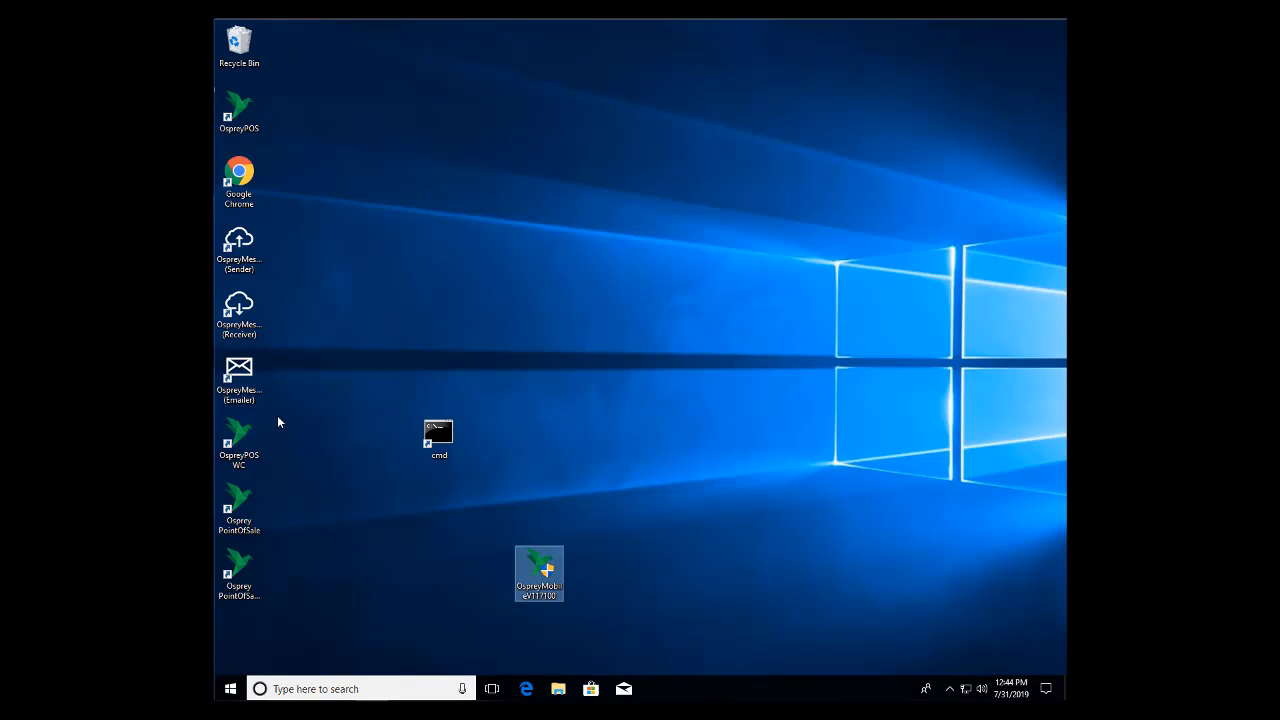
mouse_move(316, 424)
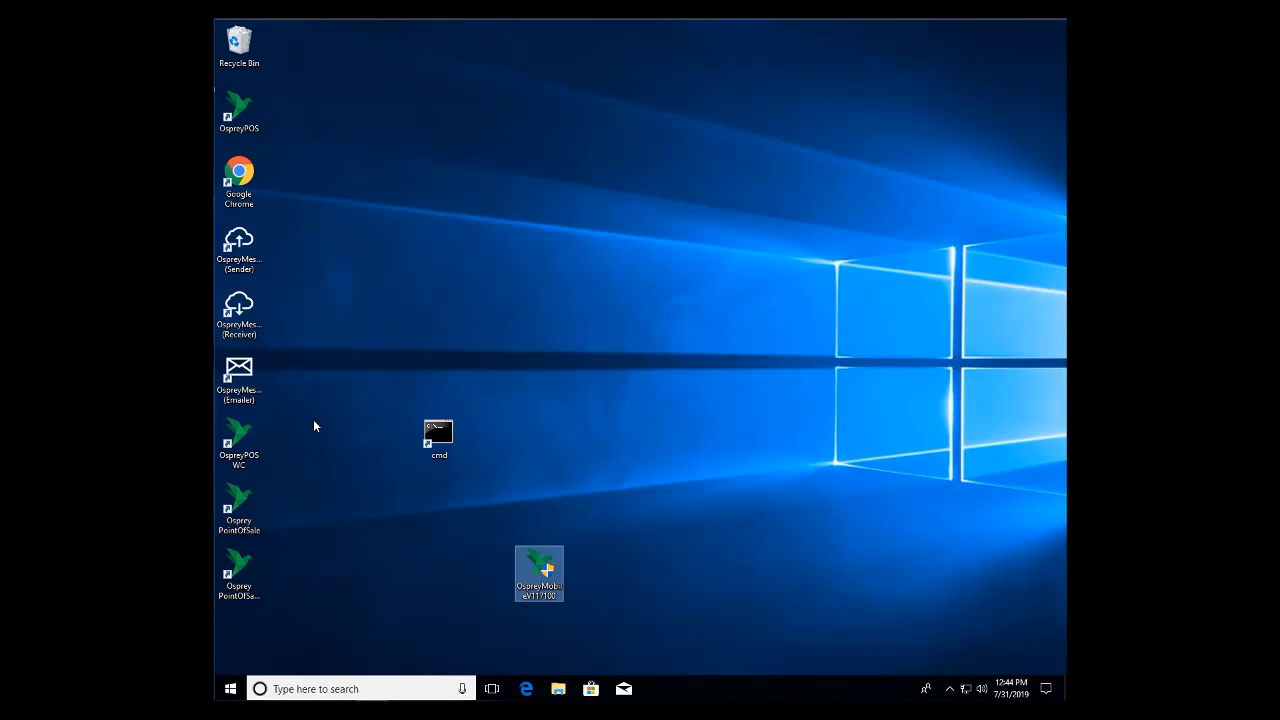
mouse_move(512, 560)
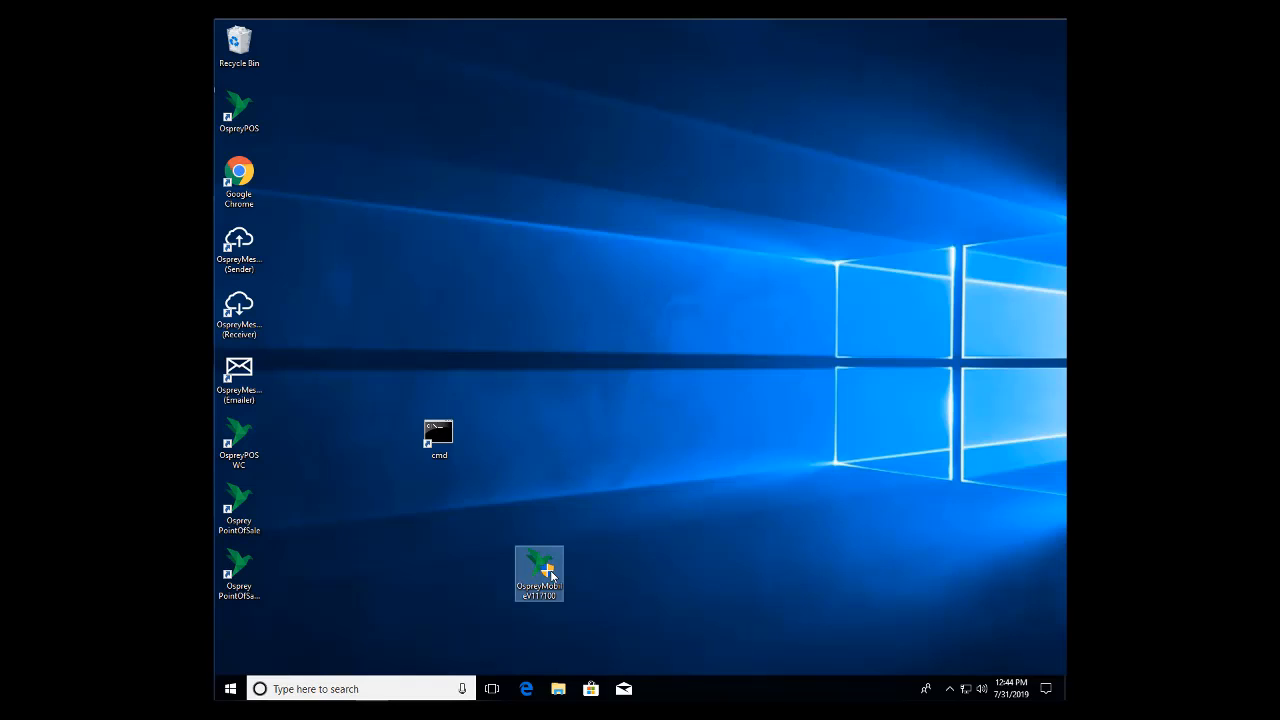
Run the OspreyMobile installer, pass the welcome screen and accept the license agreement.
right_click(540, 572)
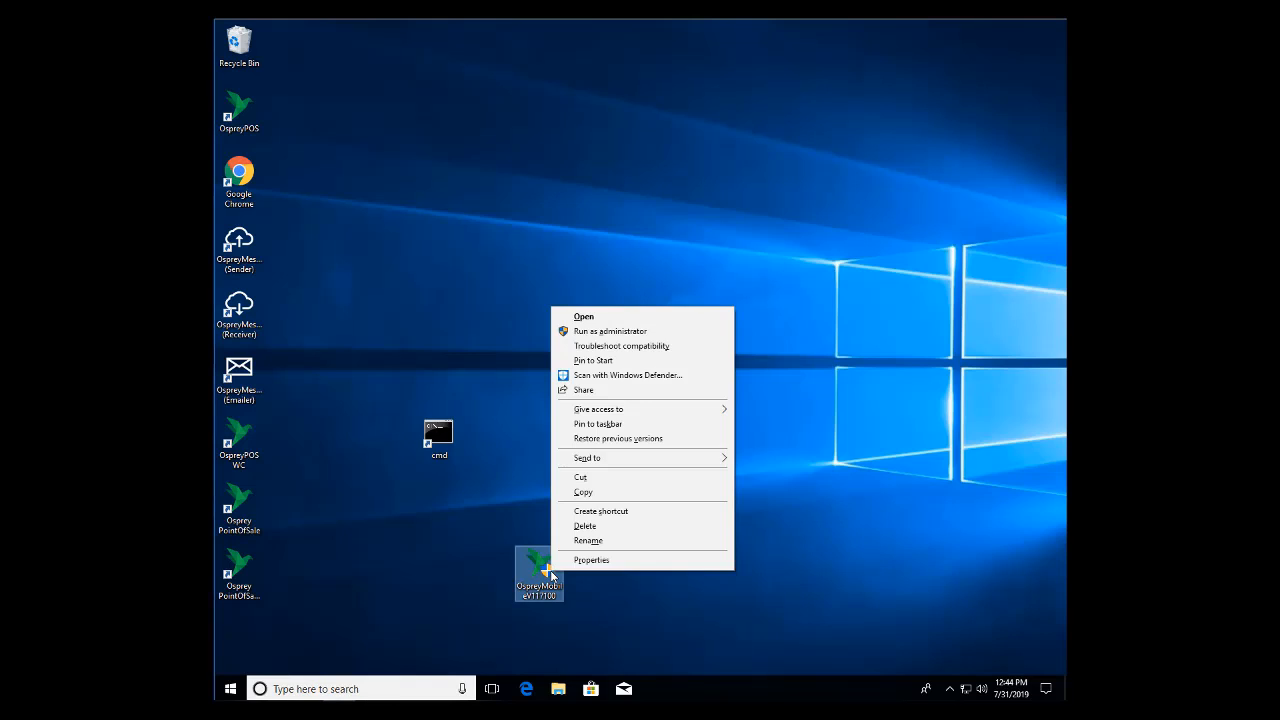
mouse_move(592, 332)
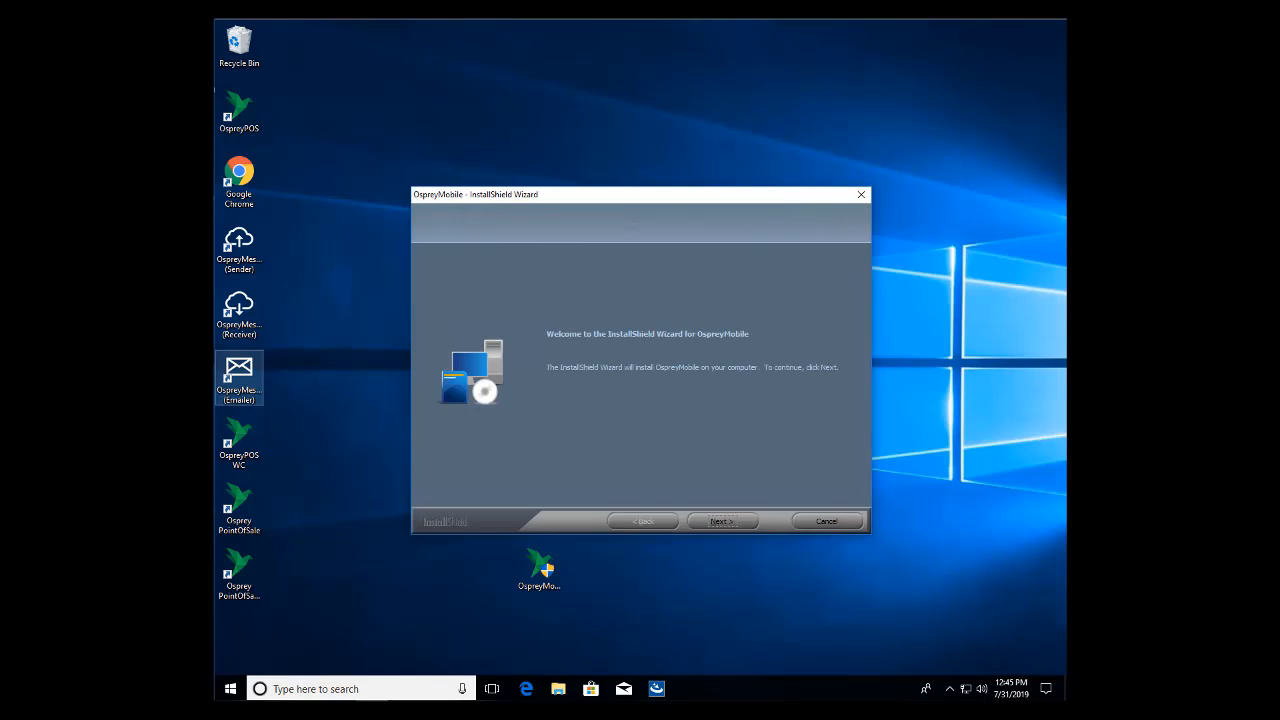
mouse_move(752, 498)
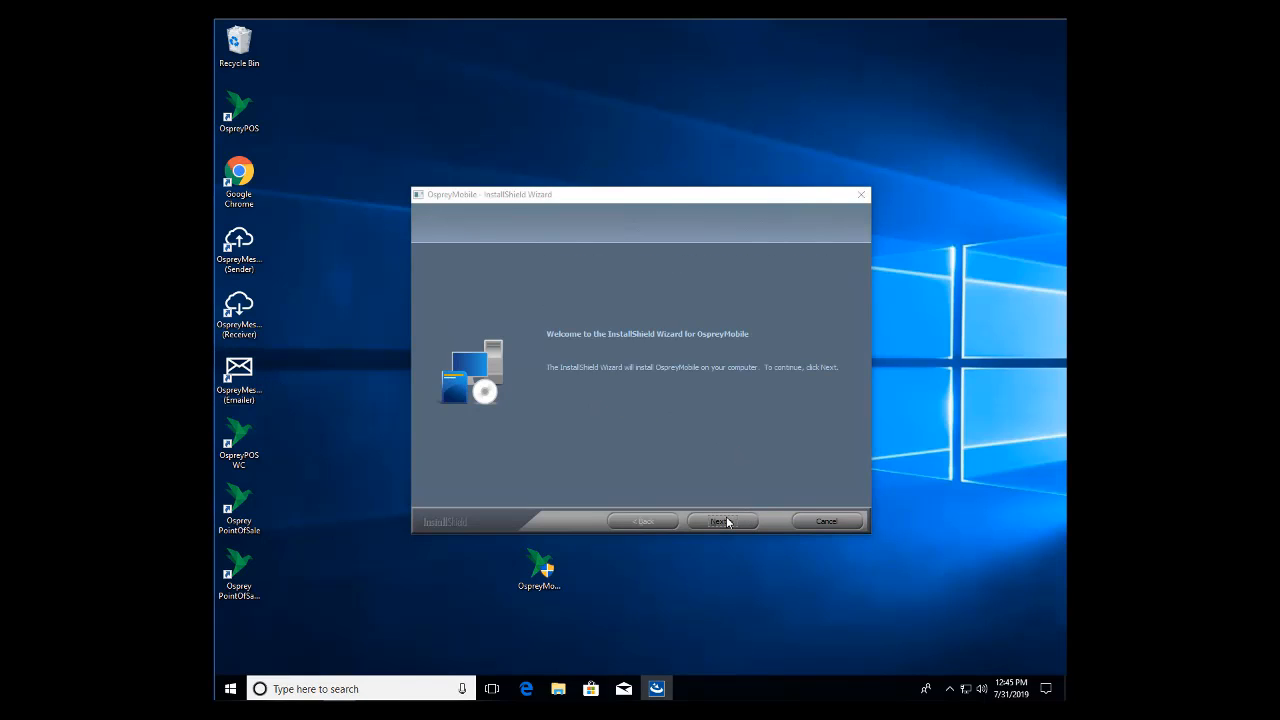
click(720, 520)
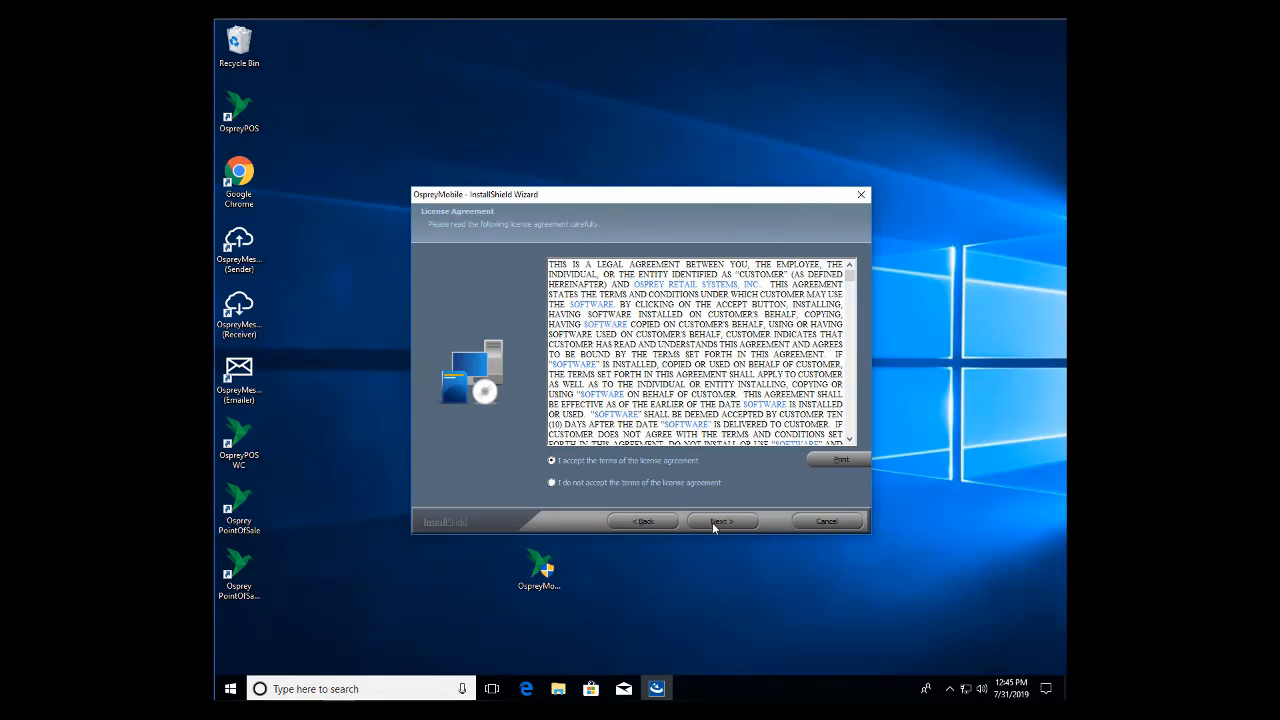
click(720, 520)
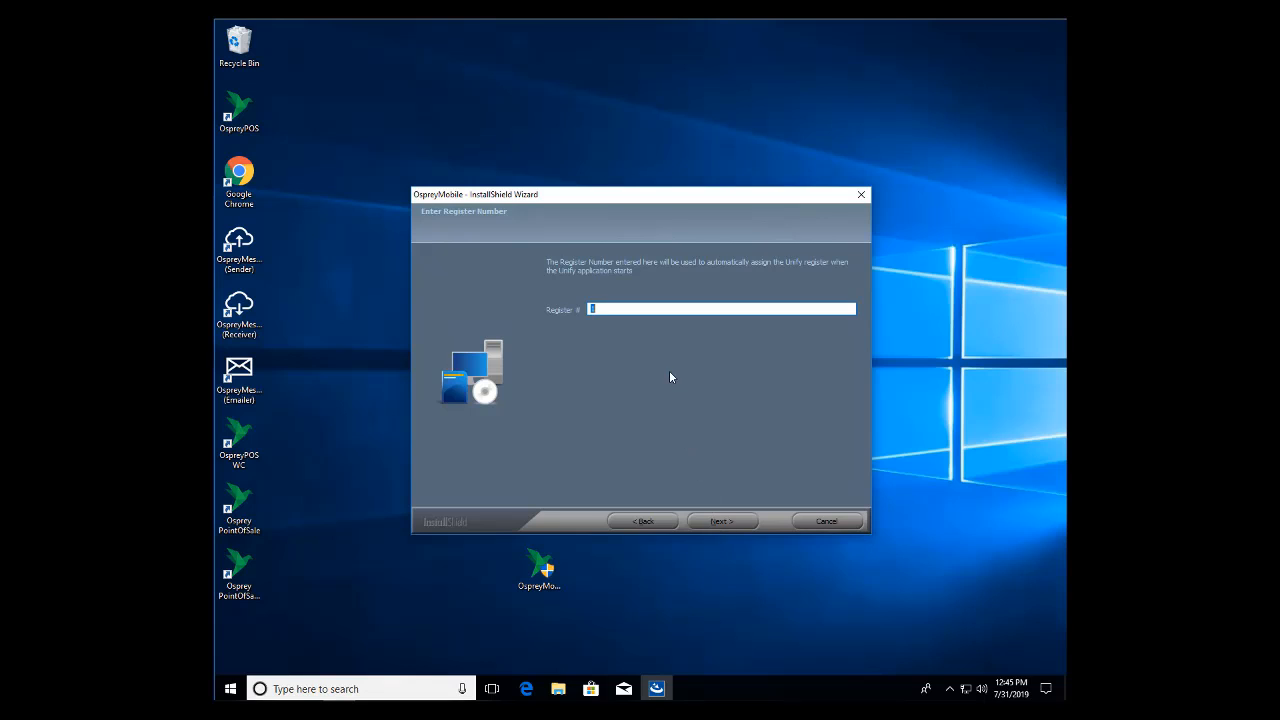
mouse_move(656, 332)
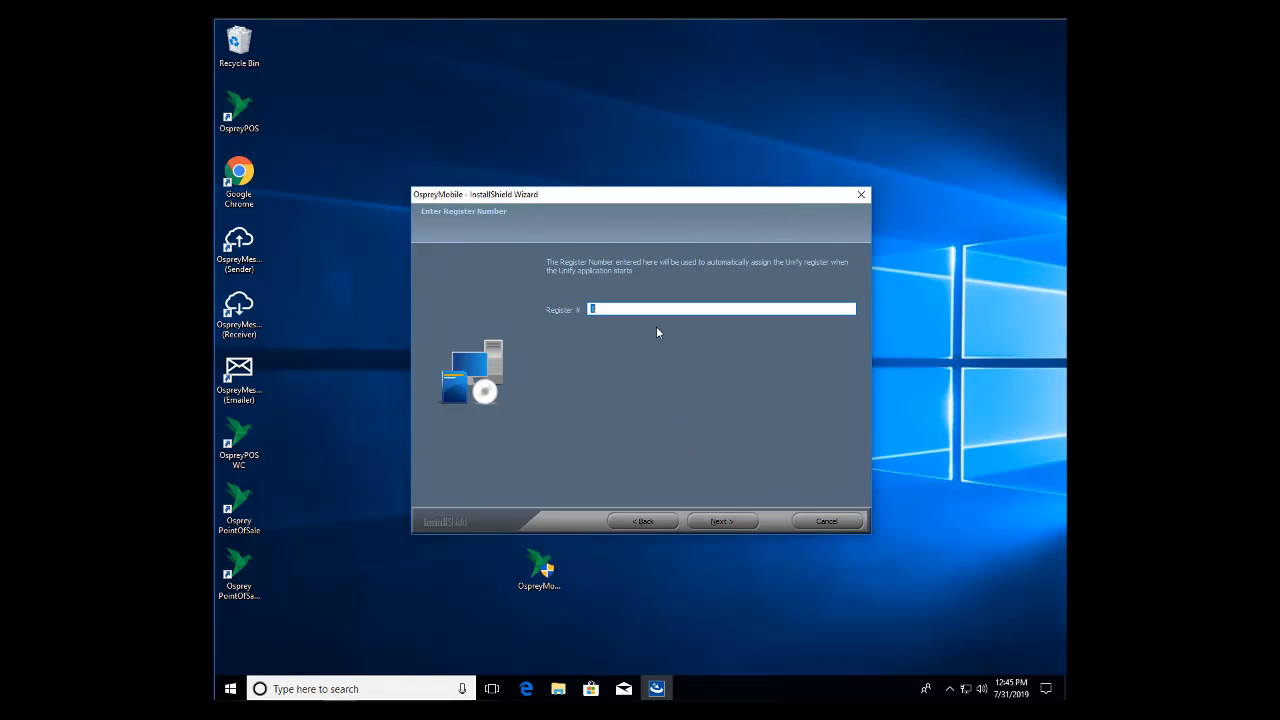
Set the register number to 2 and continue to Ready to Install.
text(2)
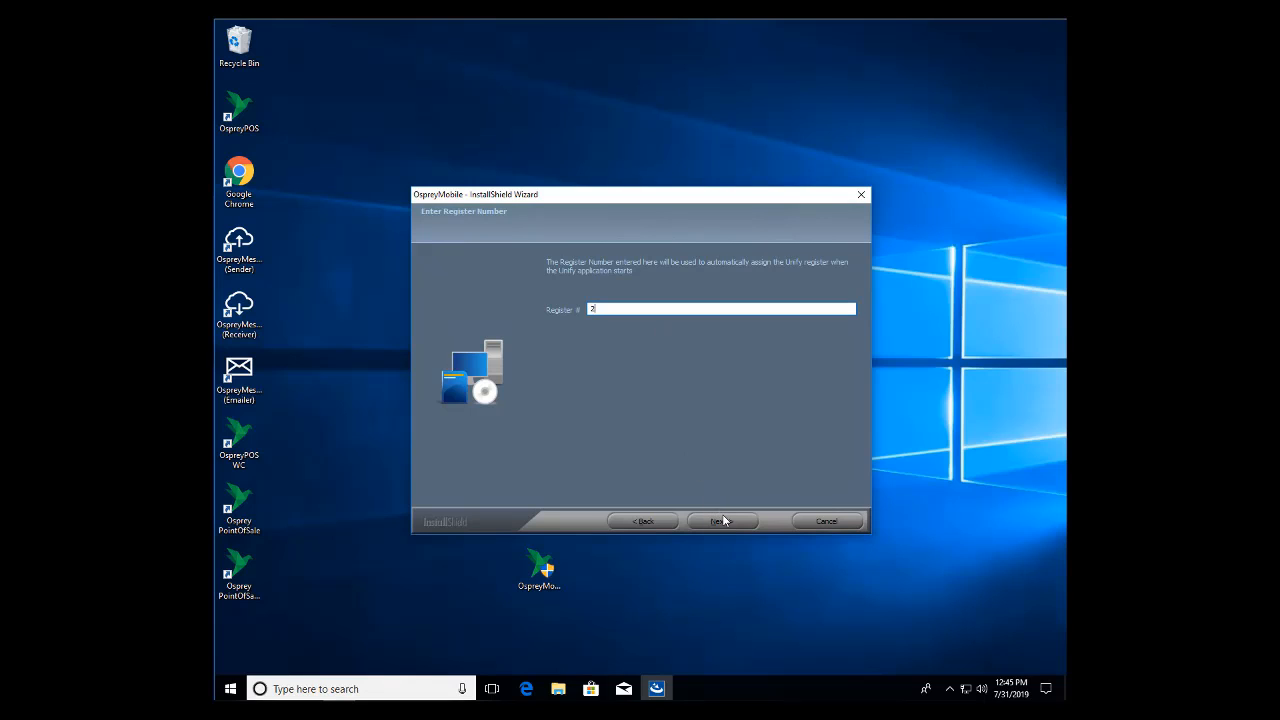
click(722, 520)
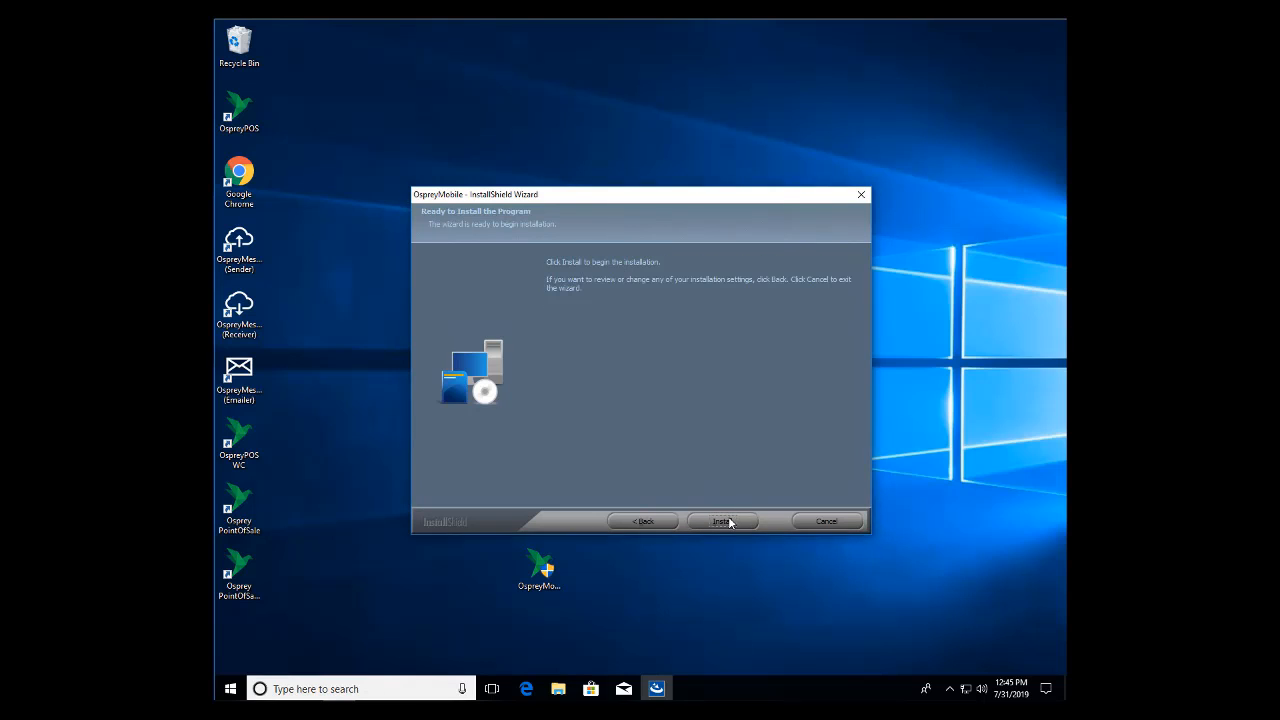
click(722, 520)
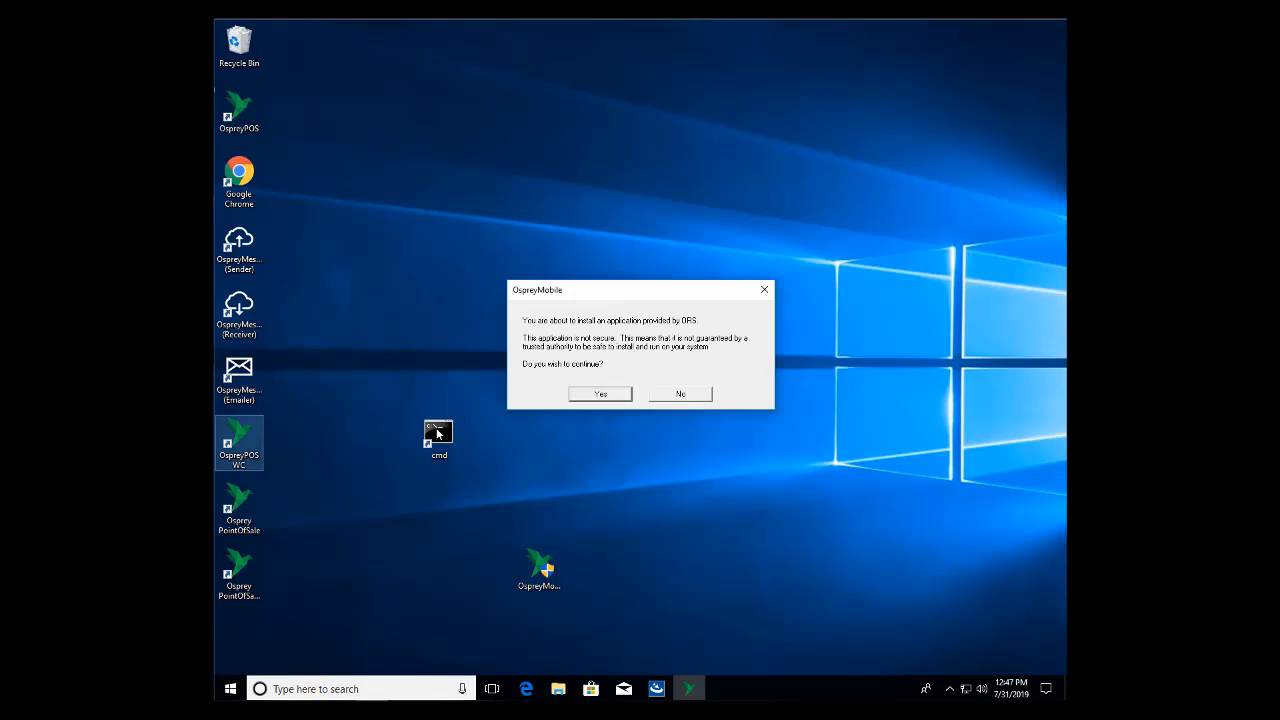
mouse_move(468, 428)
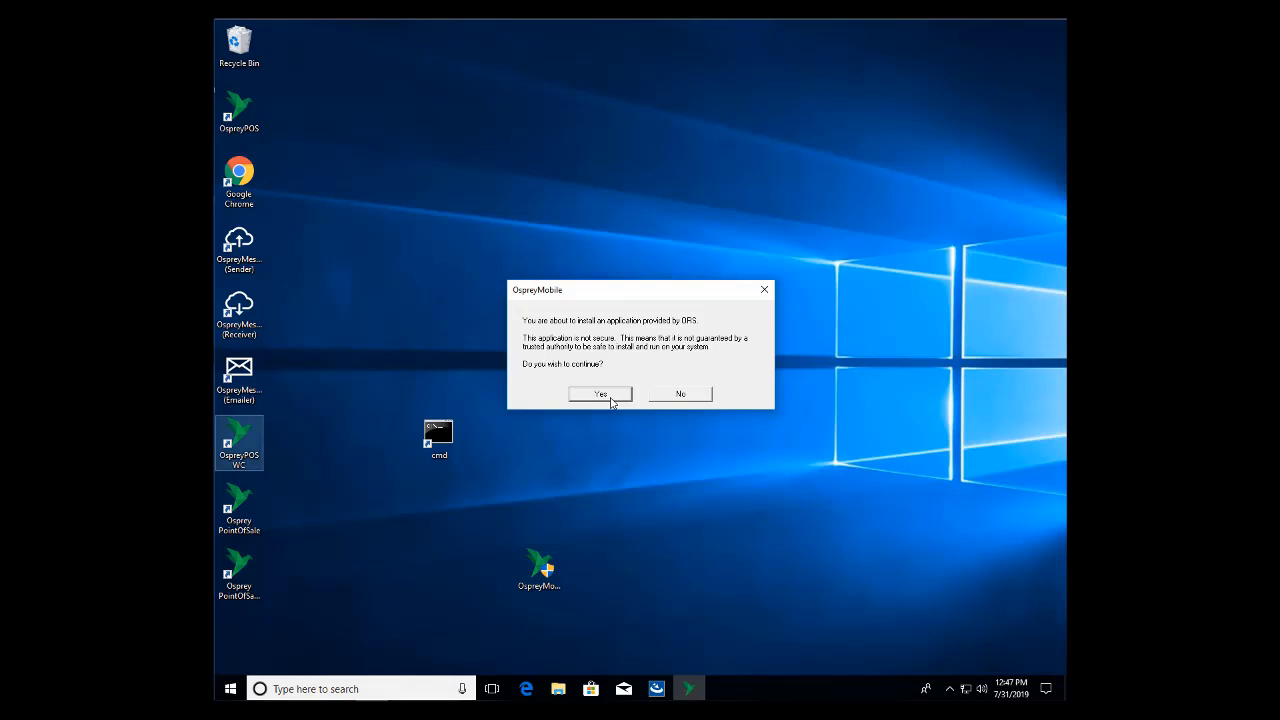
Agree to the security prompt so the installation completes.
click(600, 392)
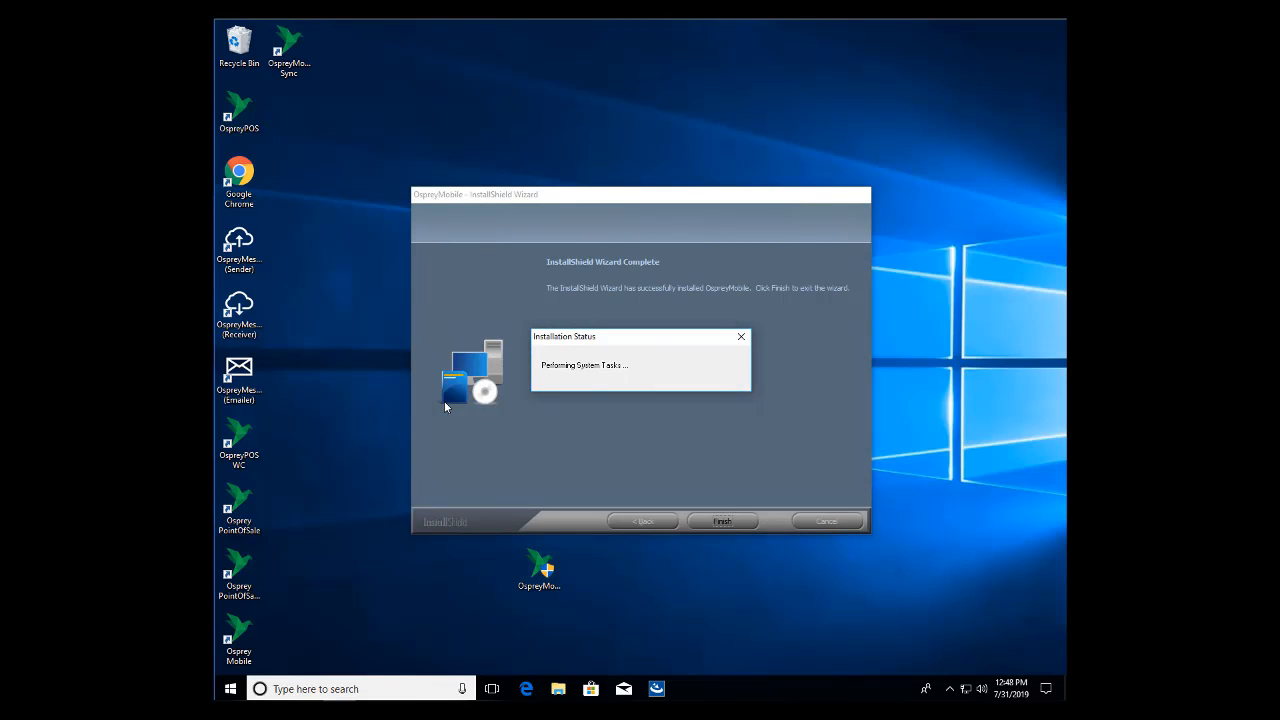
mouse_move(588, 414)
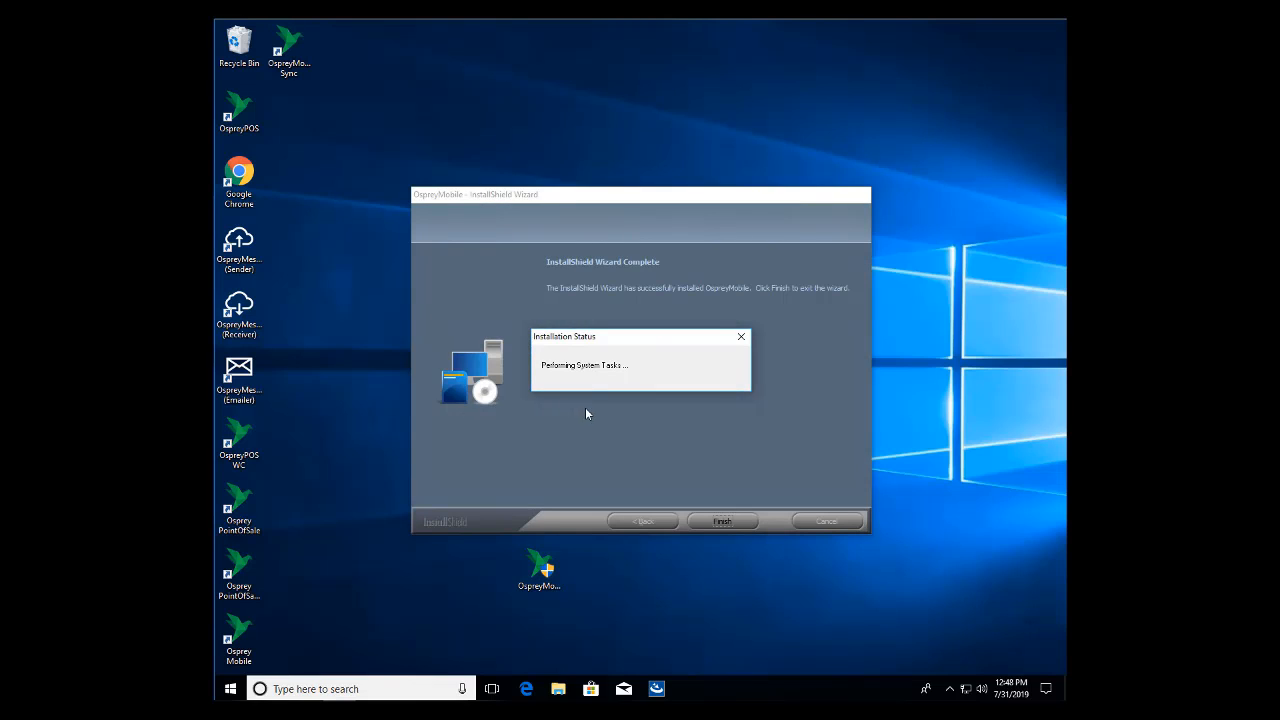
Finish the wizard, let configuration run, and acknowledge the reboot-required notice.
click(722, 520)
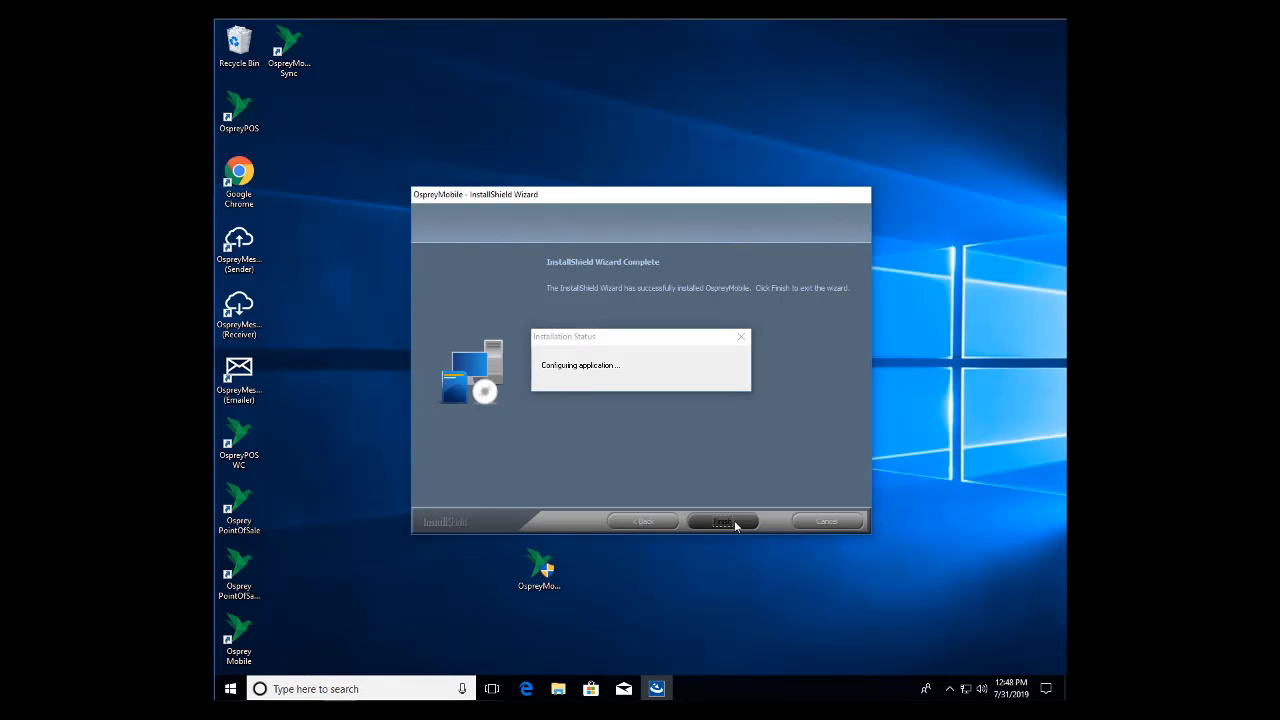
click(724, 520)
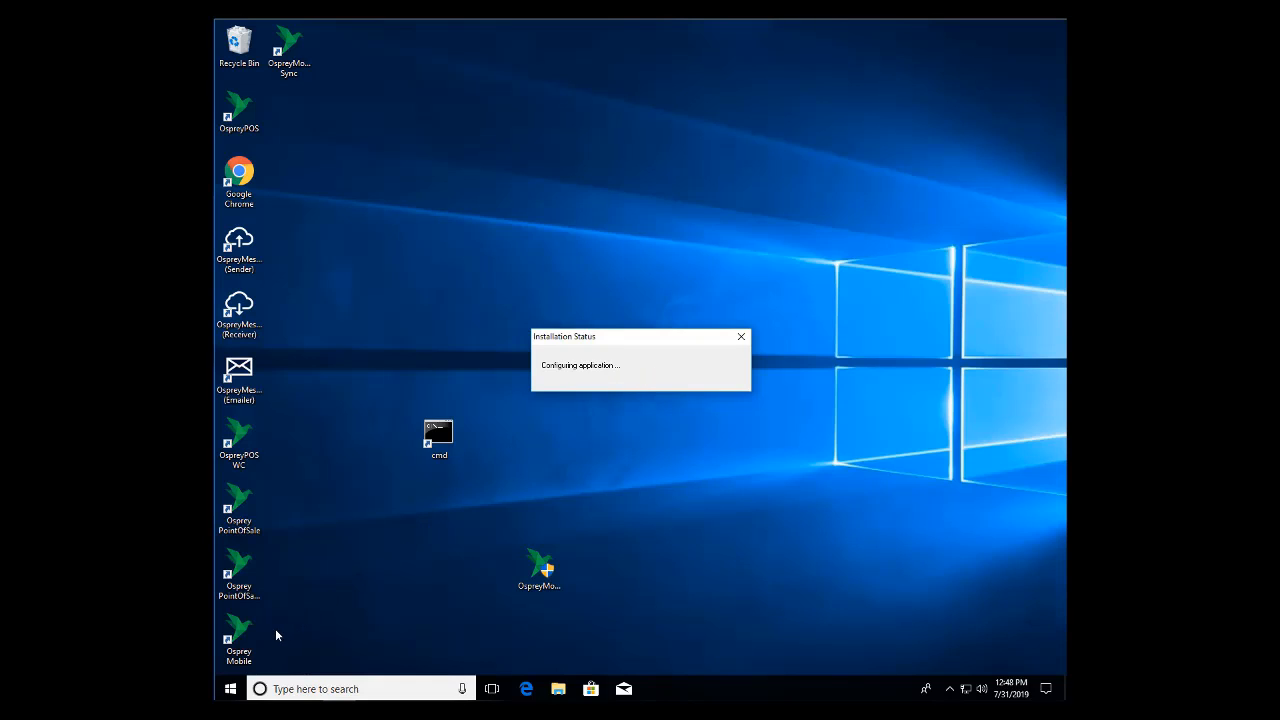
click(238, 636)
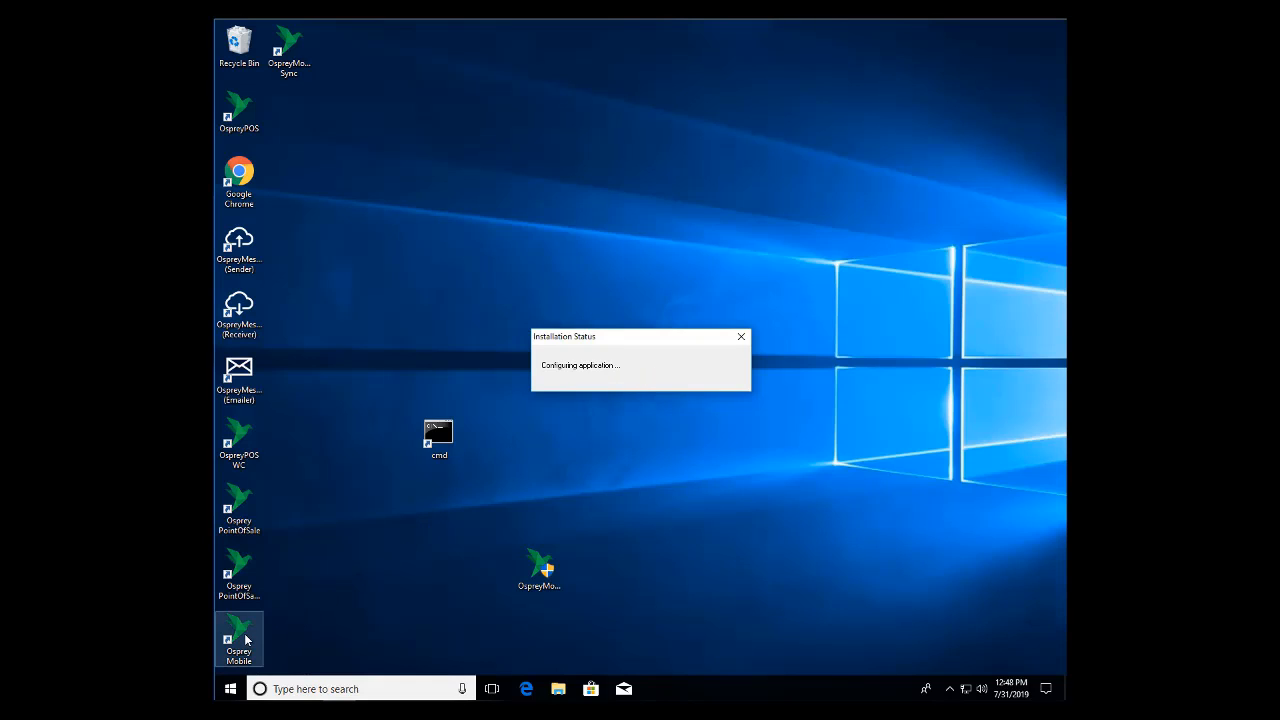
click(288, 50)
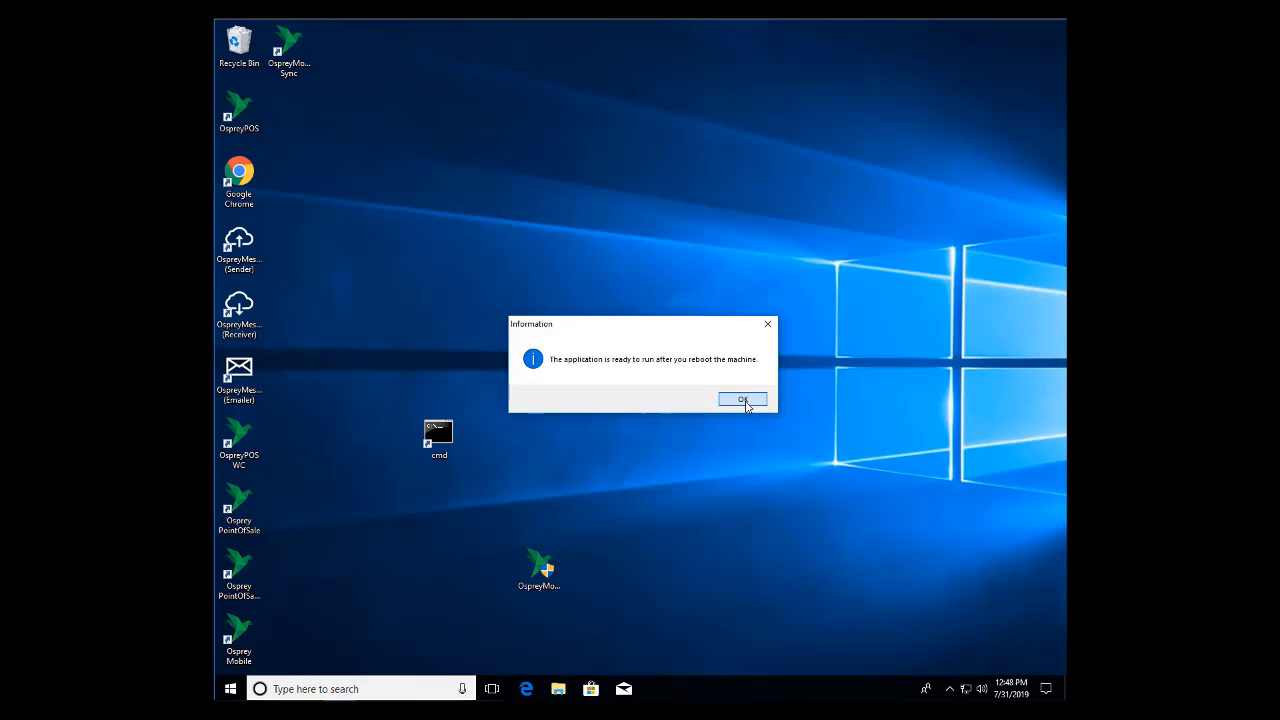
click(744, 400)
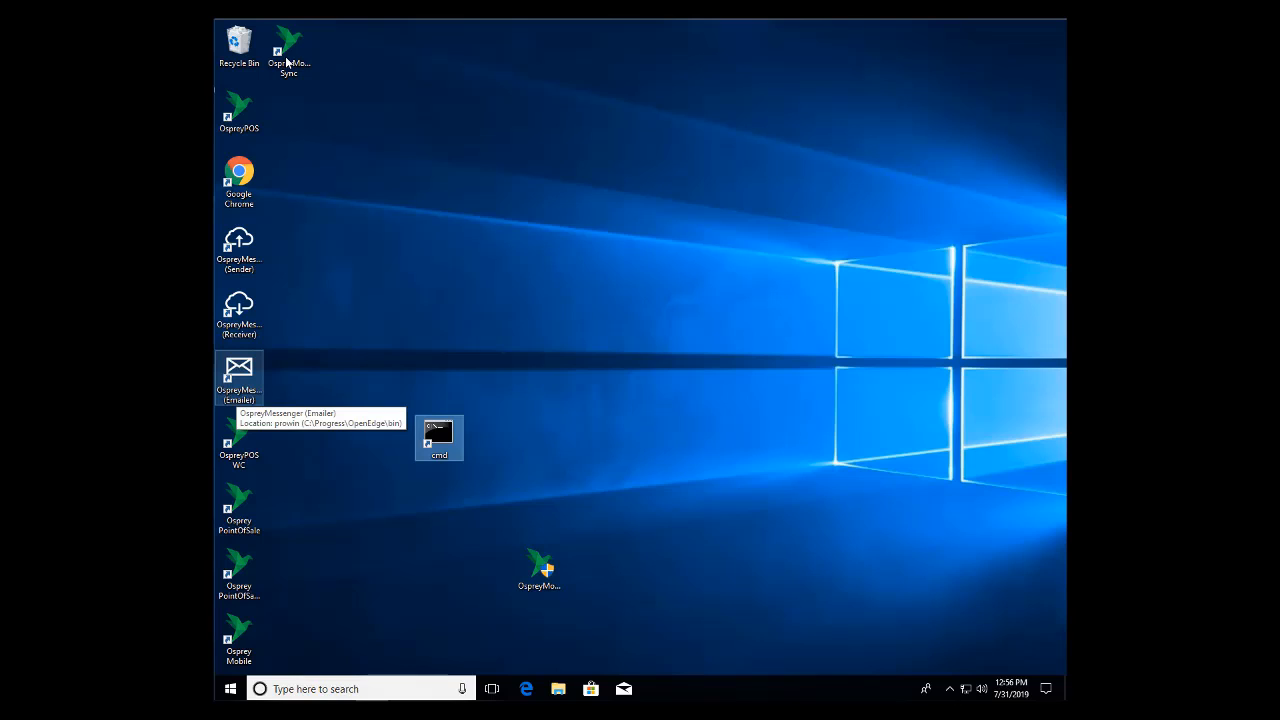
click(288, 44)
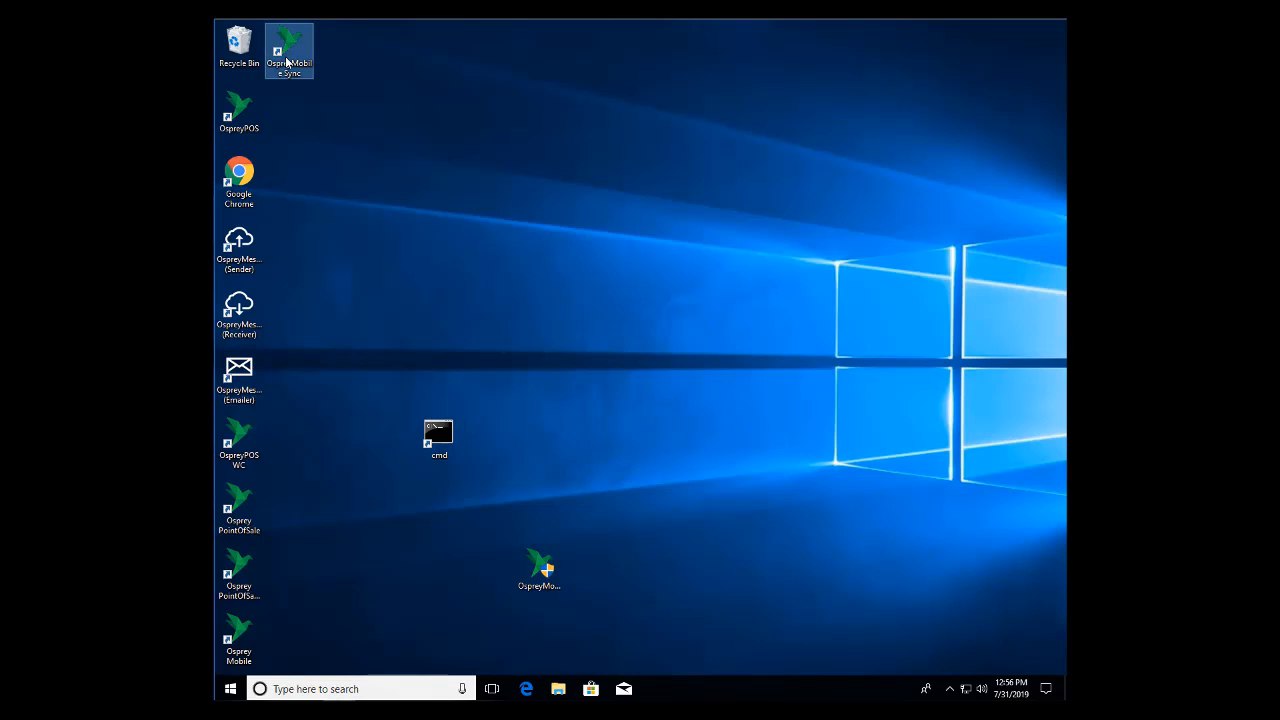
right_click(288, 48)
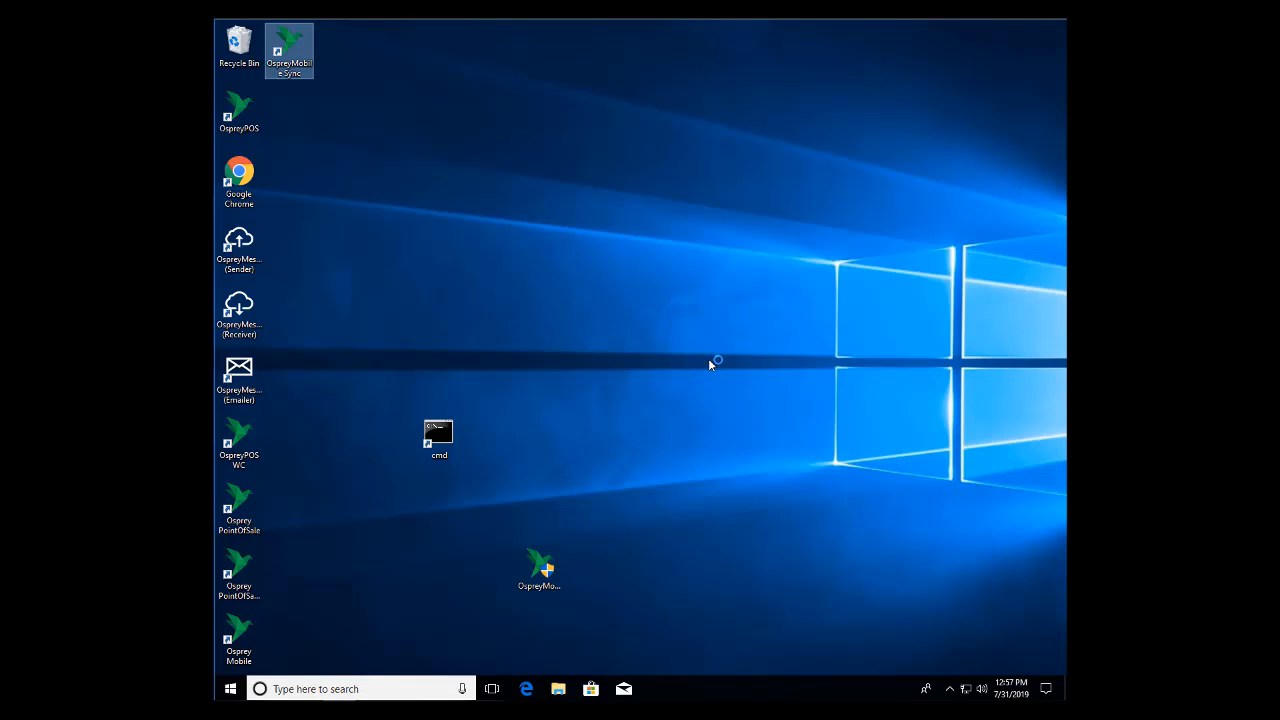
mouse_move(950, 688)
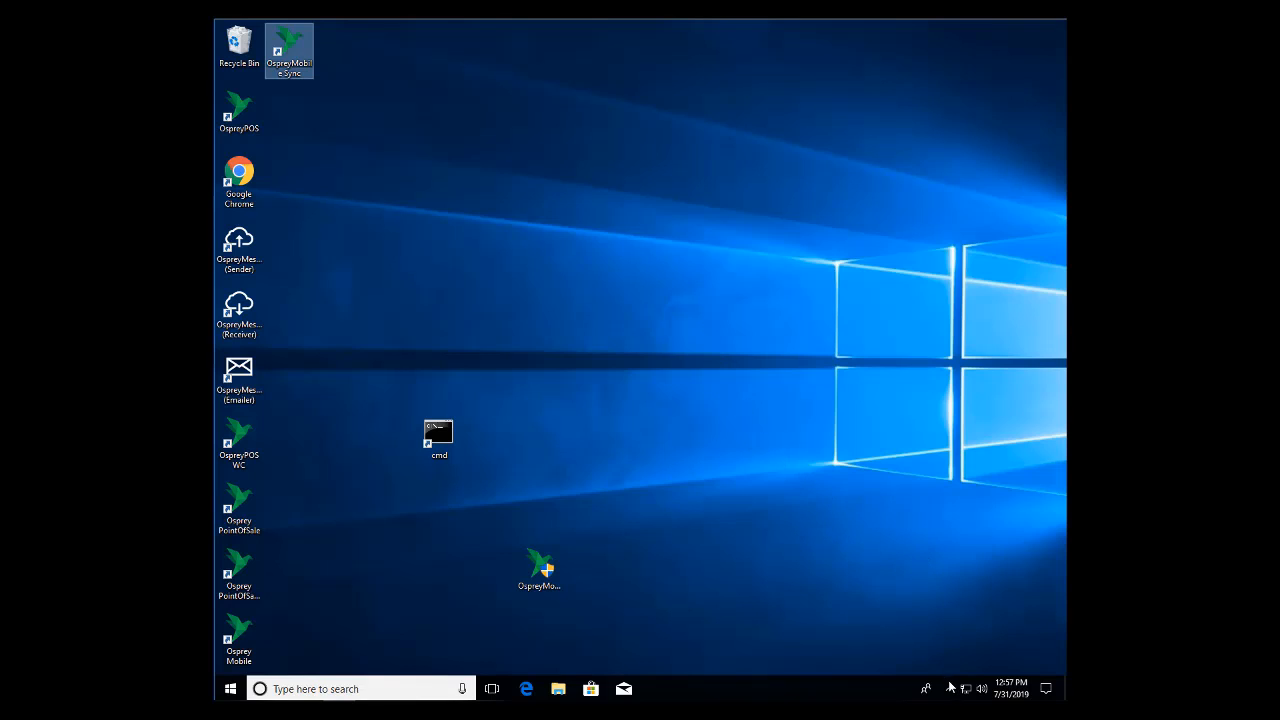
click(952, 688)
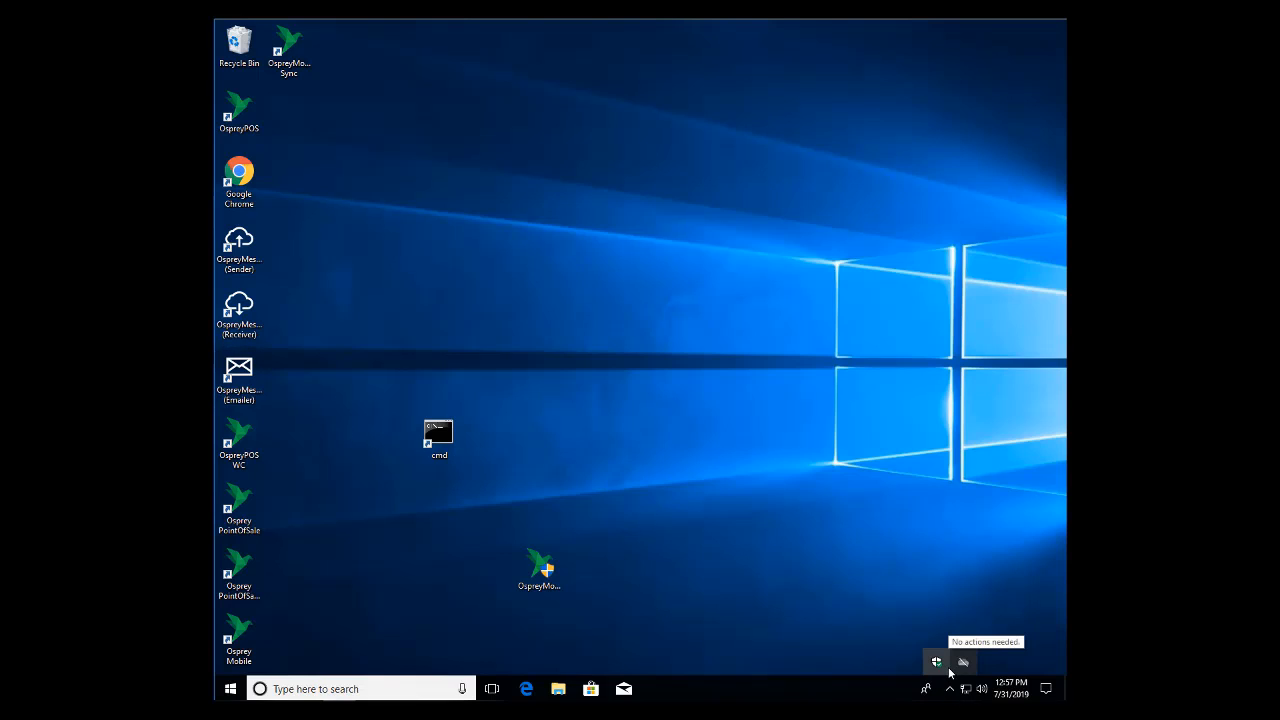
click(238, 440)
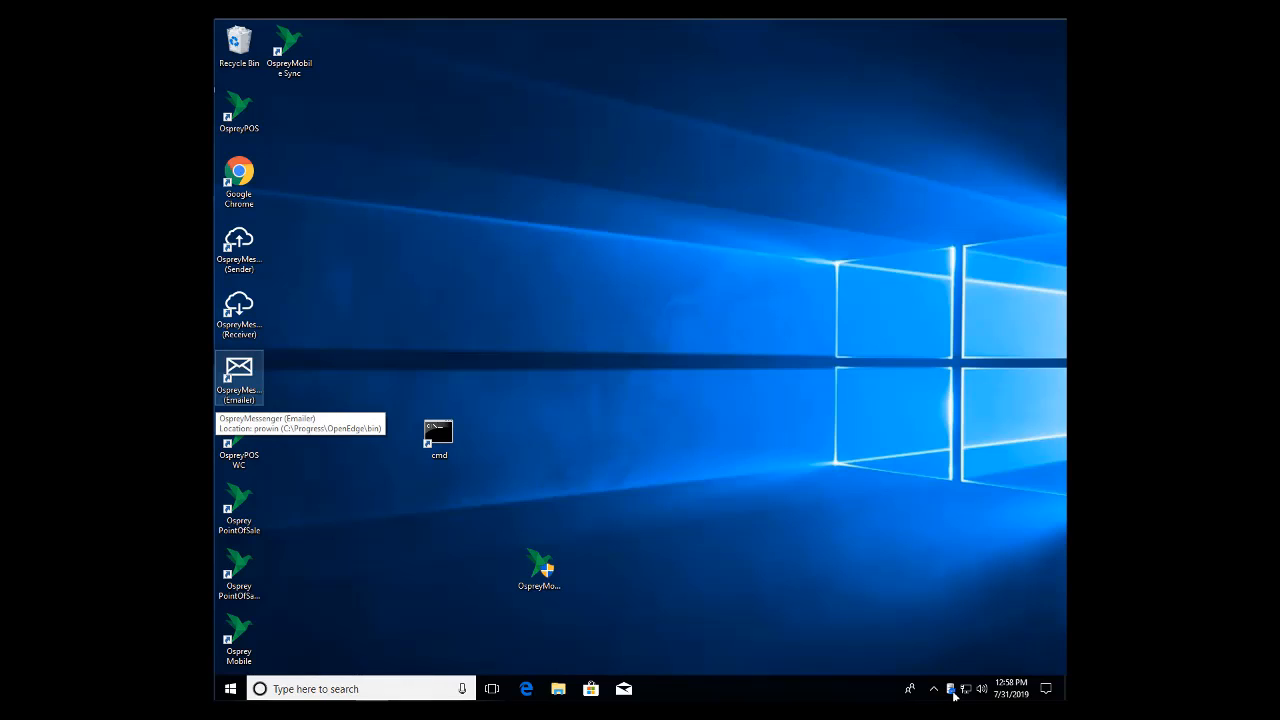
mouse_move(740, 504)
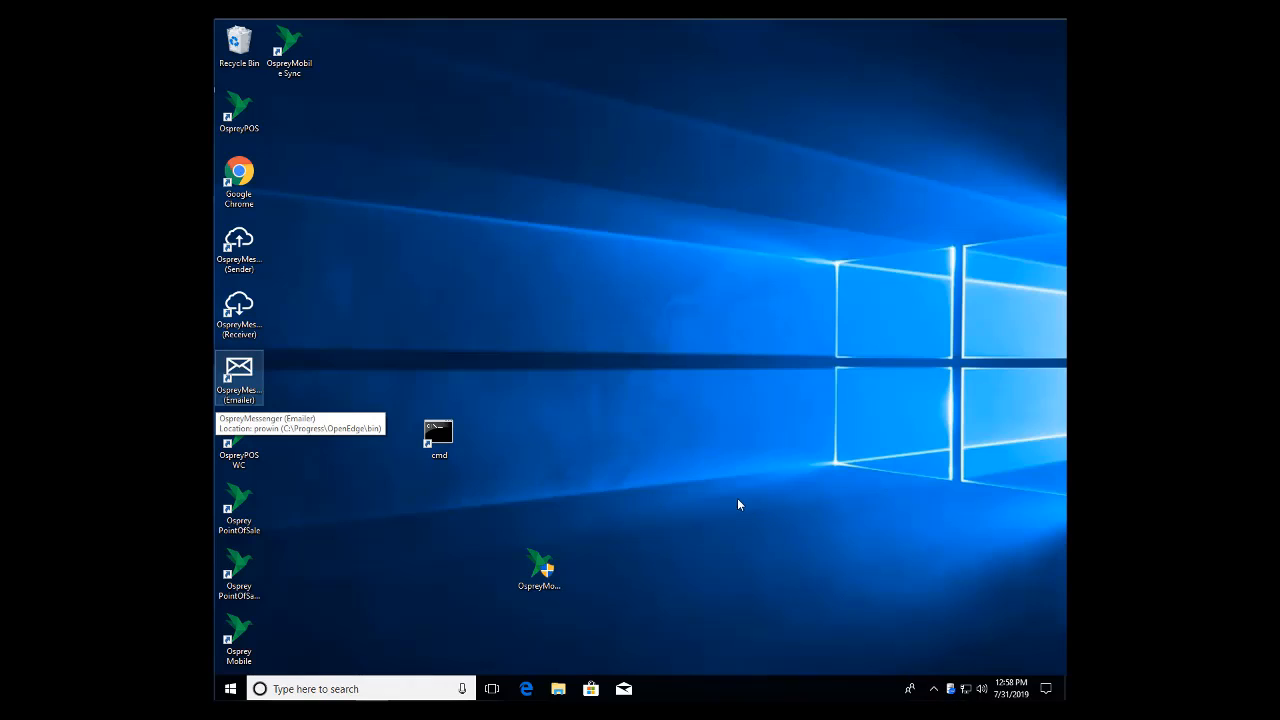
mouse_move(730, 496)
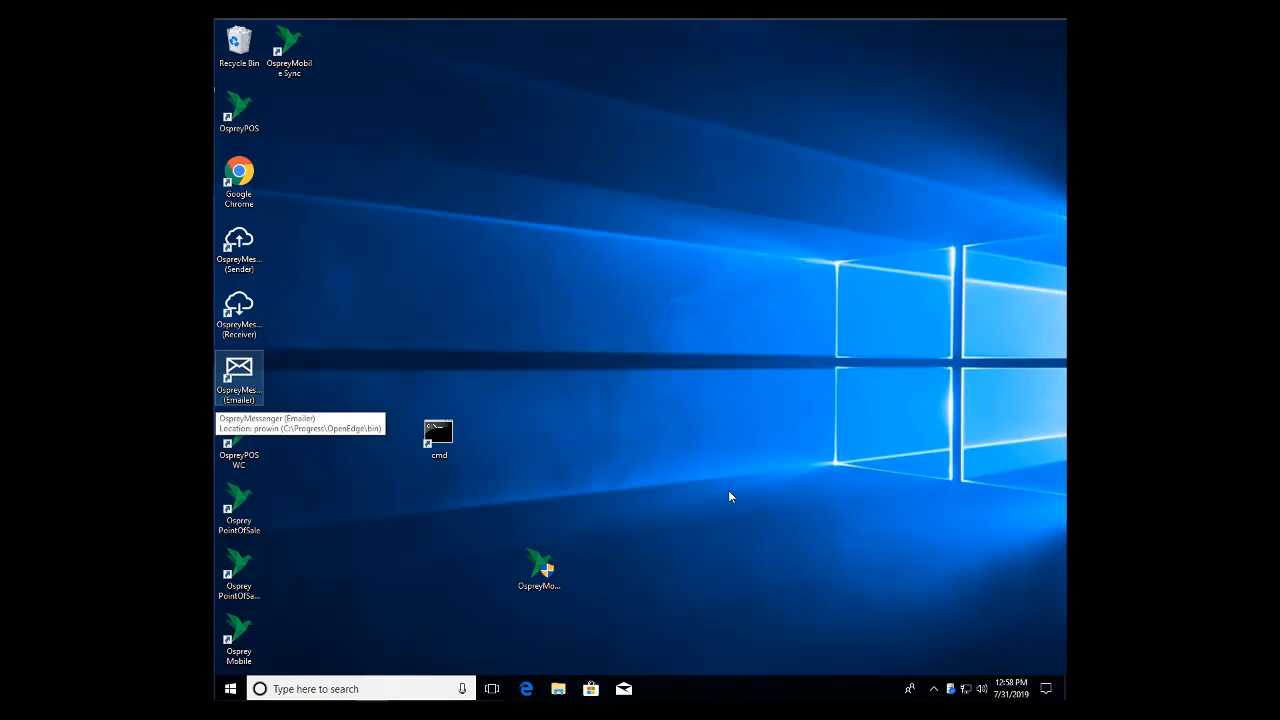
mouse_move(856, 586)
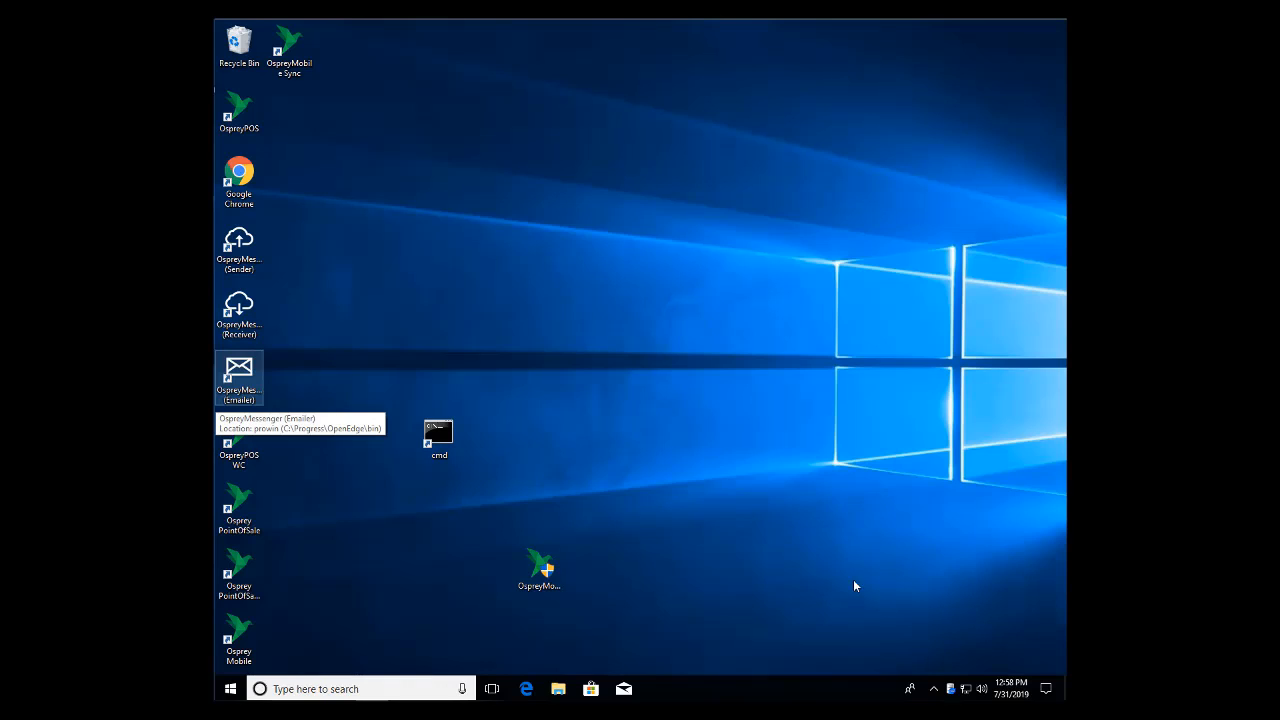
mouse_move(416, 176)
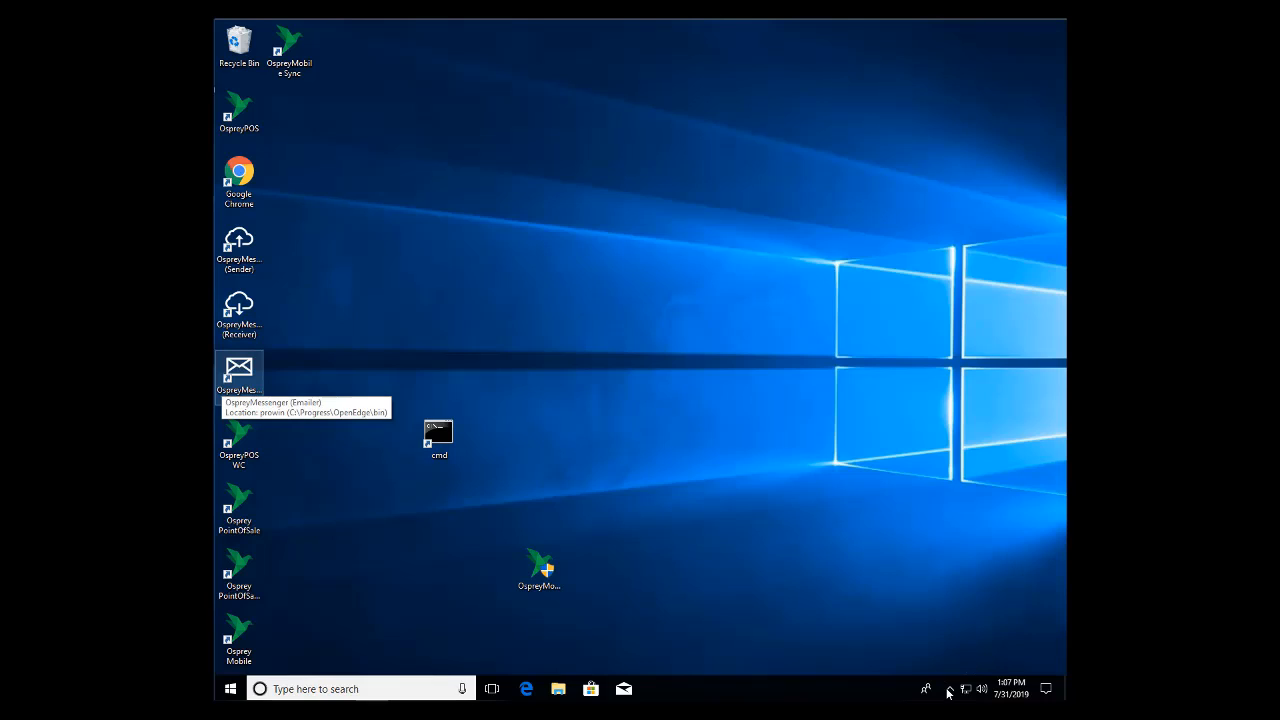
mouse_move(948, 660)
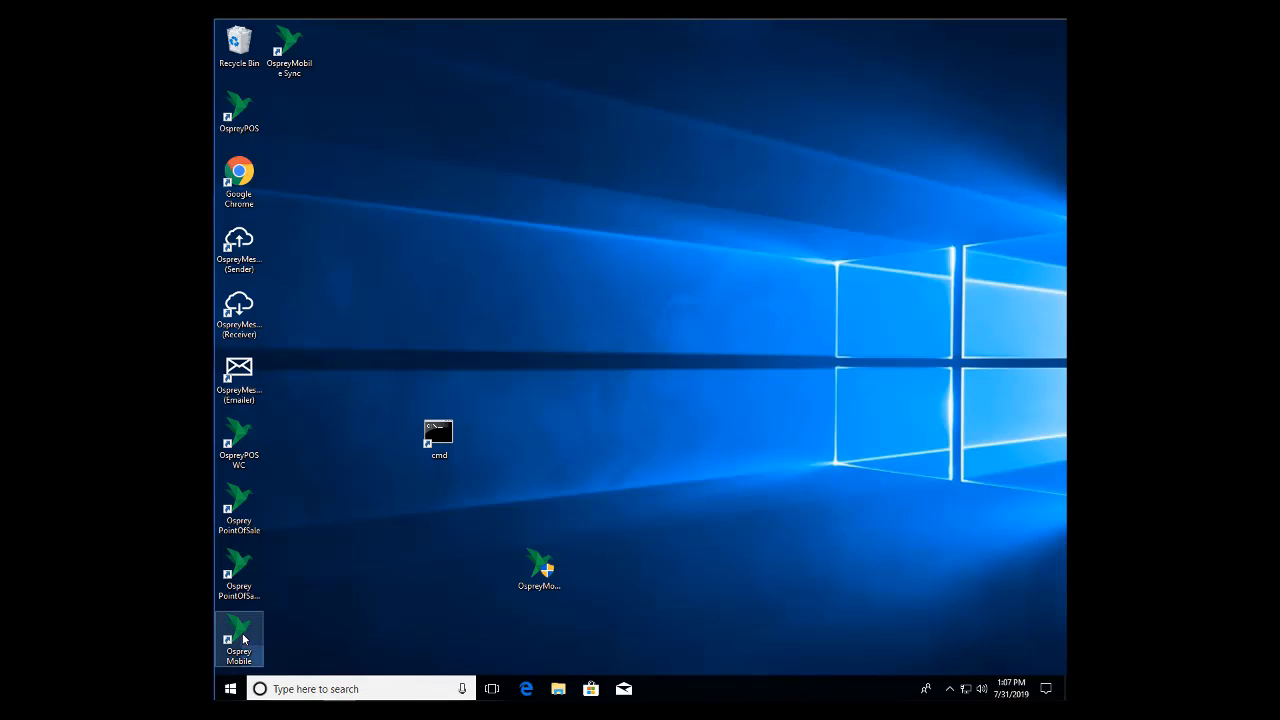
Launch the OspreyMobile shortcut as administrator and let the WebClient download finish.
right_click(240, 638)
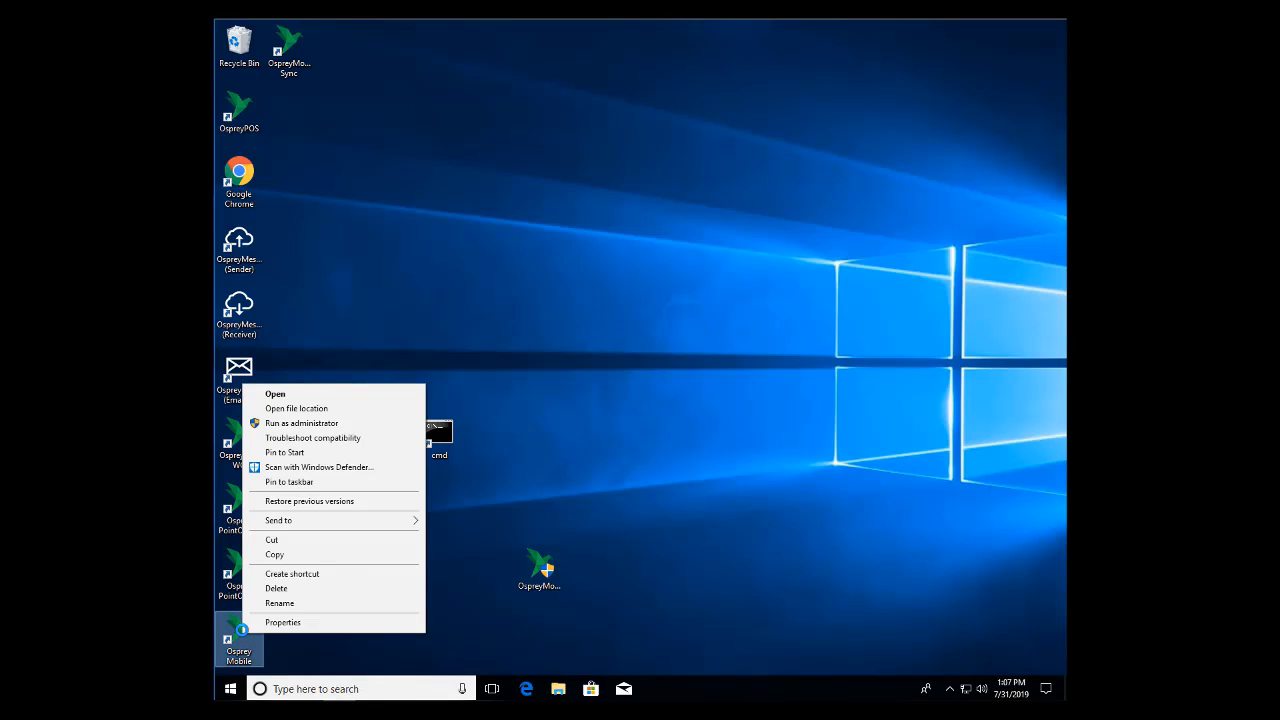
mouse_move(300, 424)
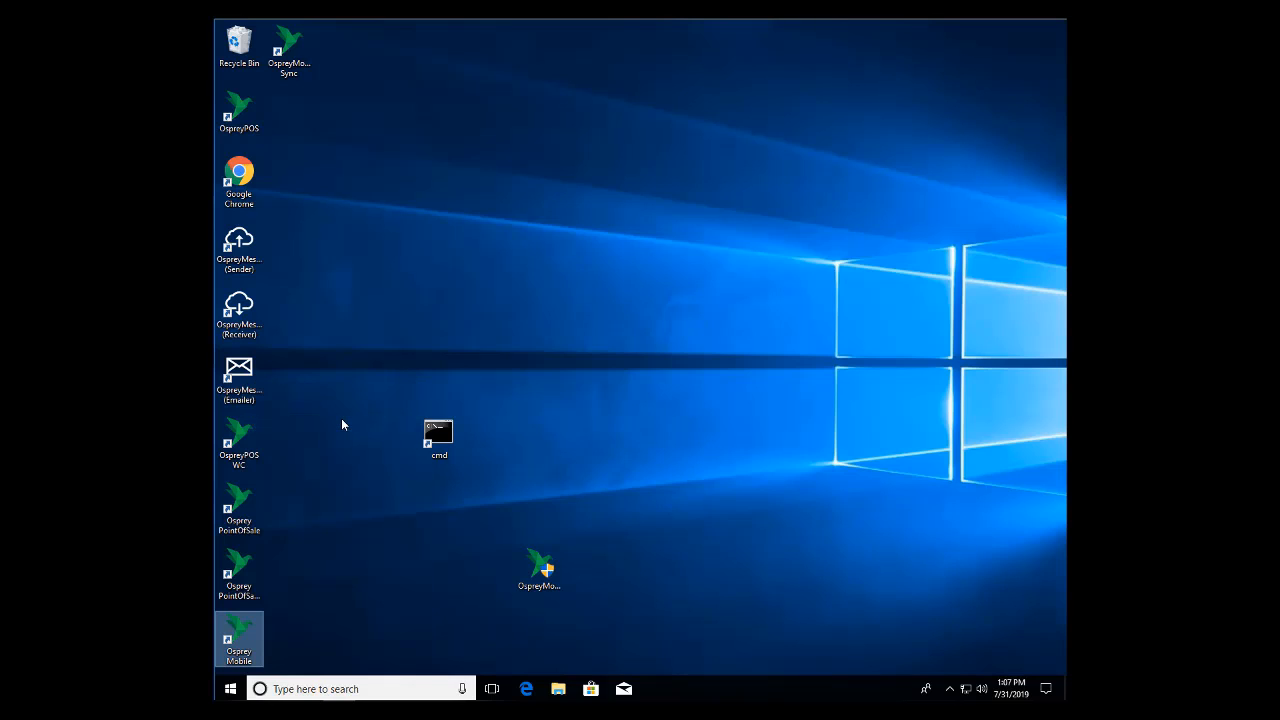
double_click(540, 568)
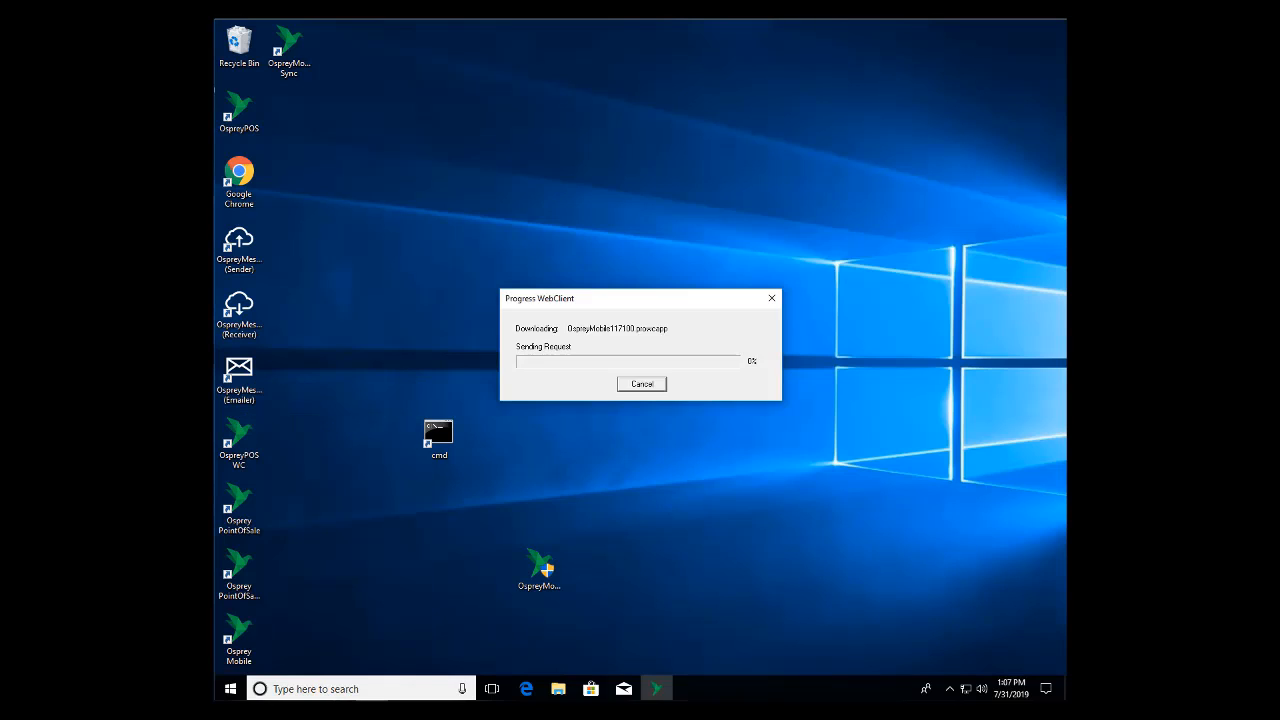
click(640, 384)
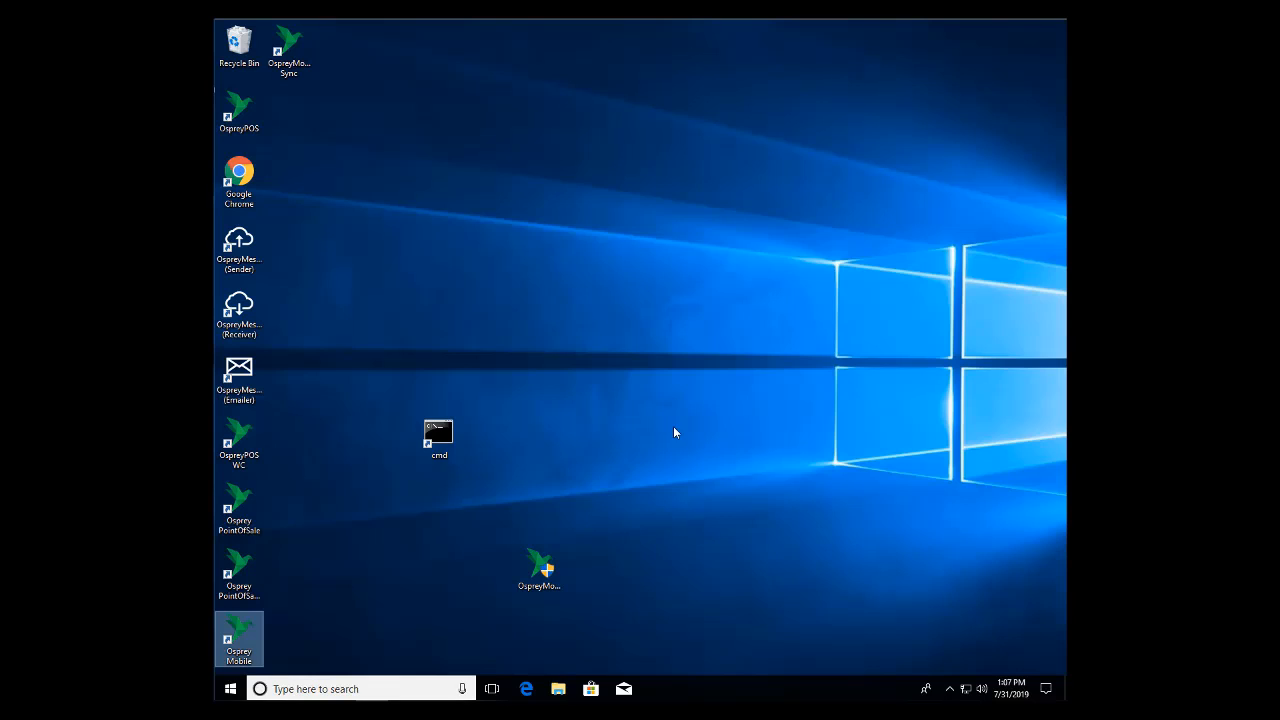
mouse_move(680, 426)
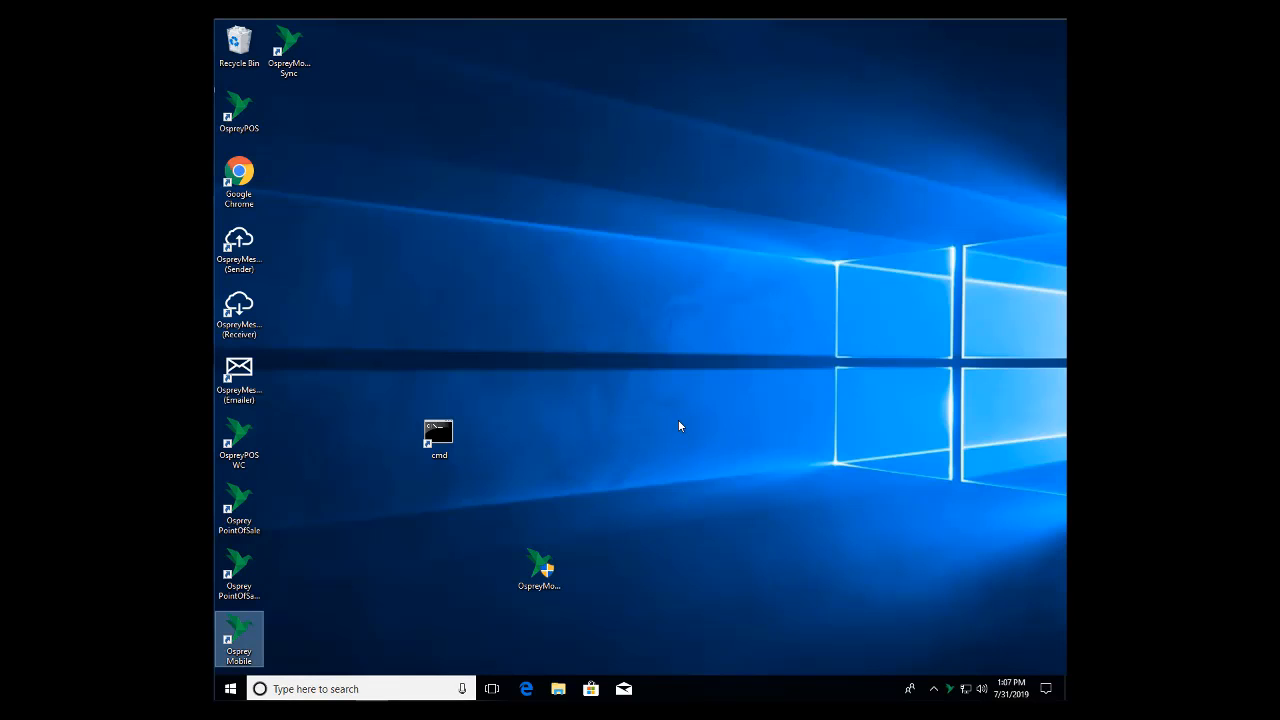
mouse_move(352, 574)
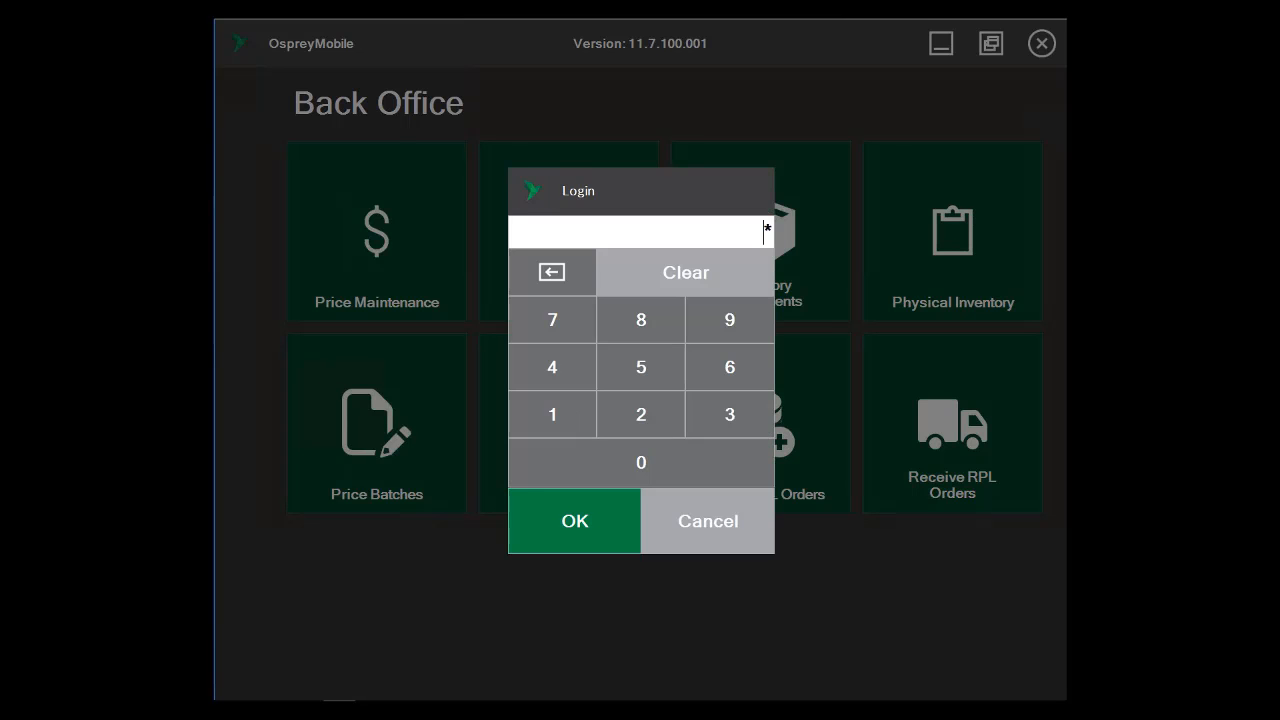
Confirm the keypad login and choose POS from the Back Office menu.
click(574, 520)
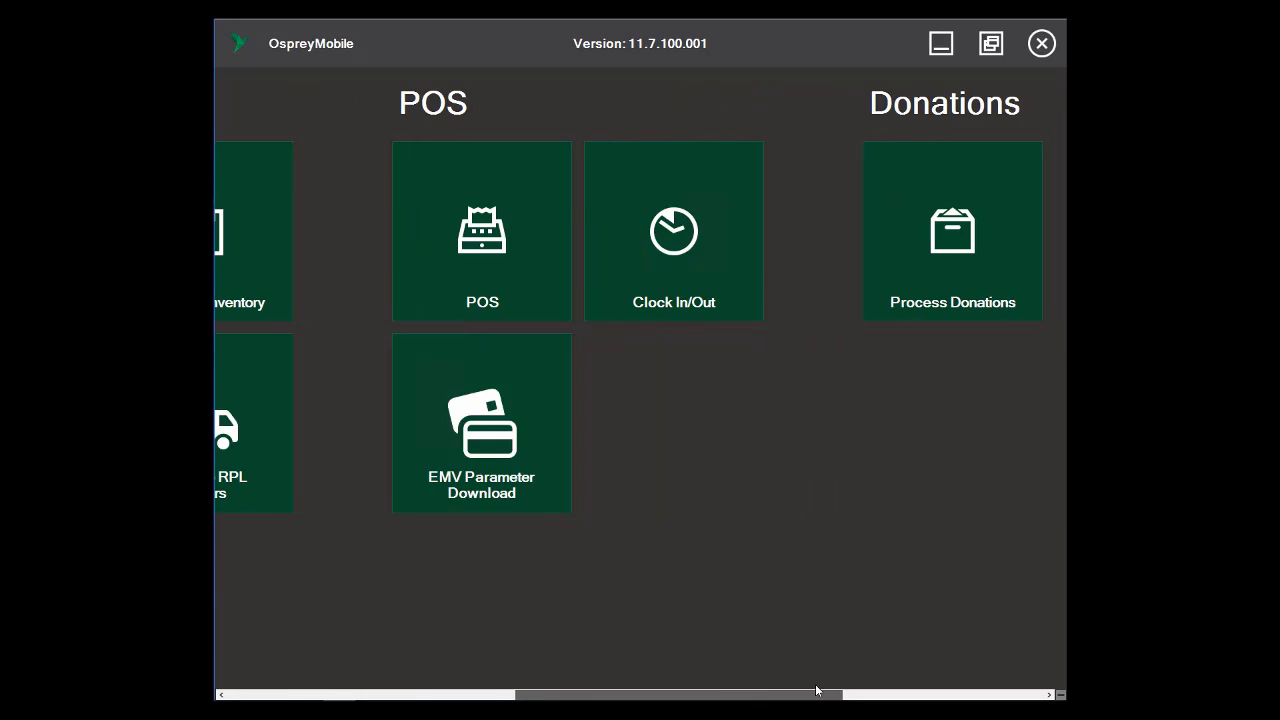
click(482, 232)
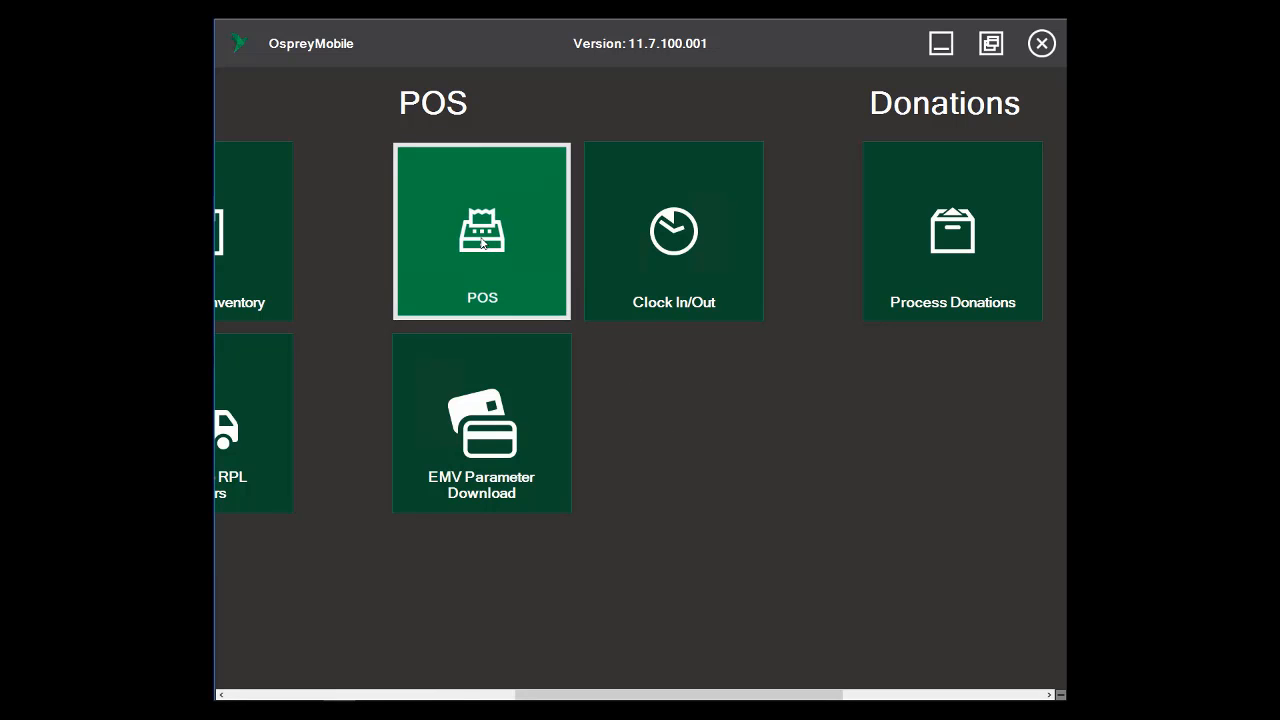
mouse_move(492, 308)
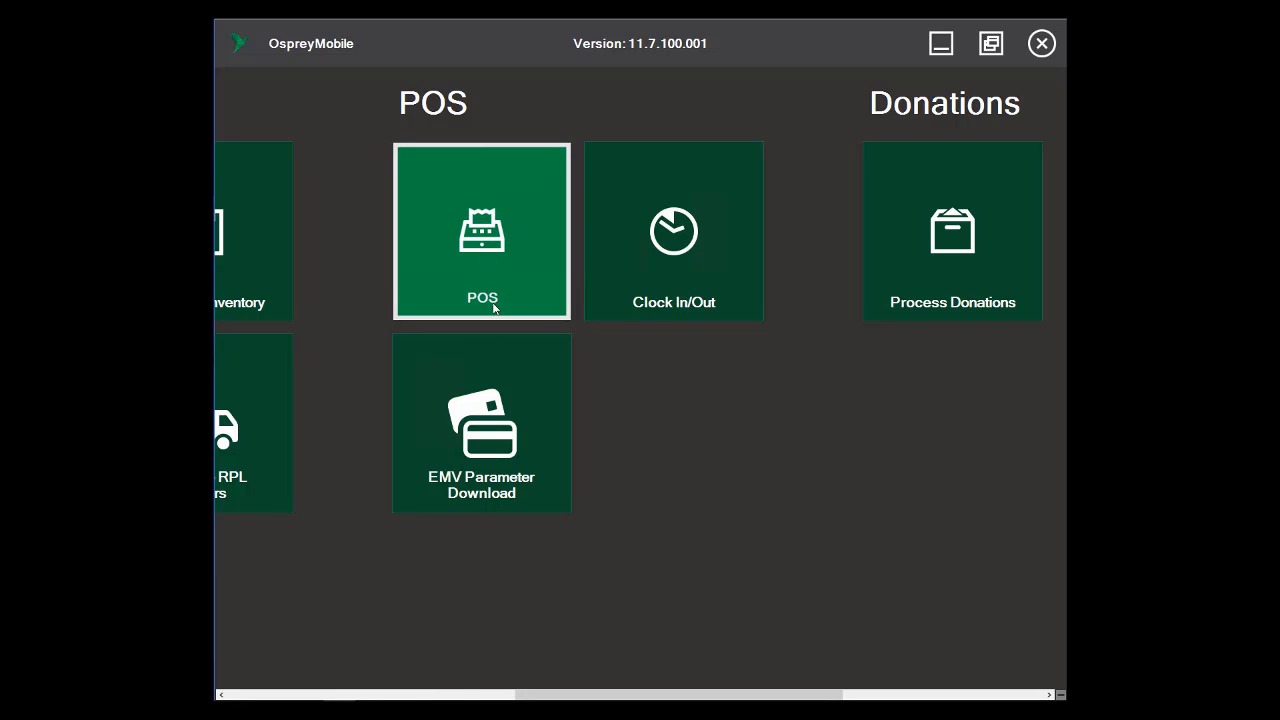
Add item code 95 to a new sale on the POS register.
click(480, 232)
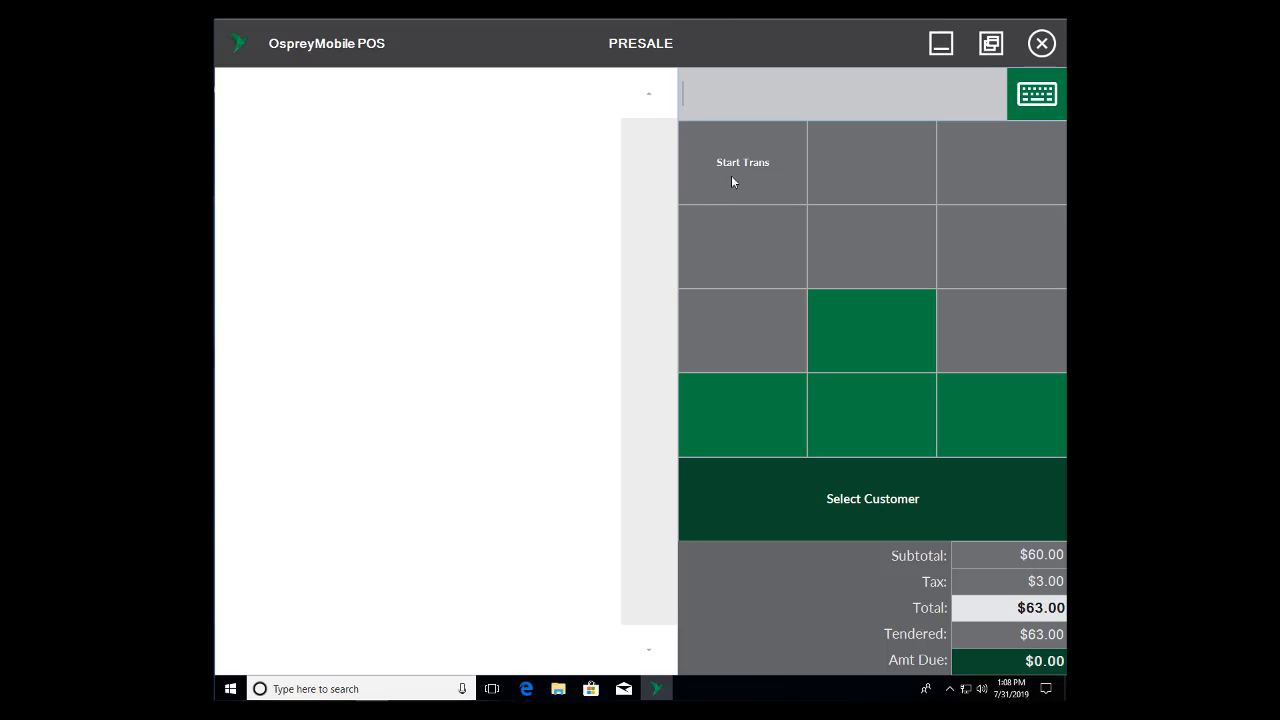
text(95)
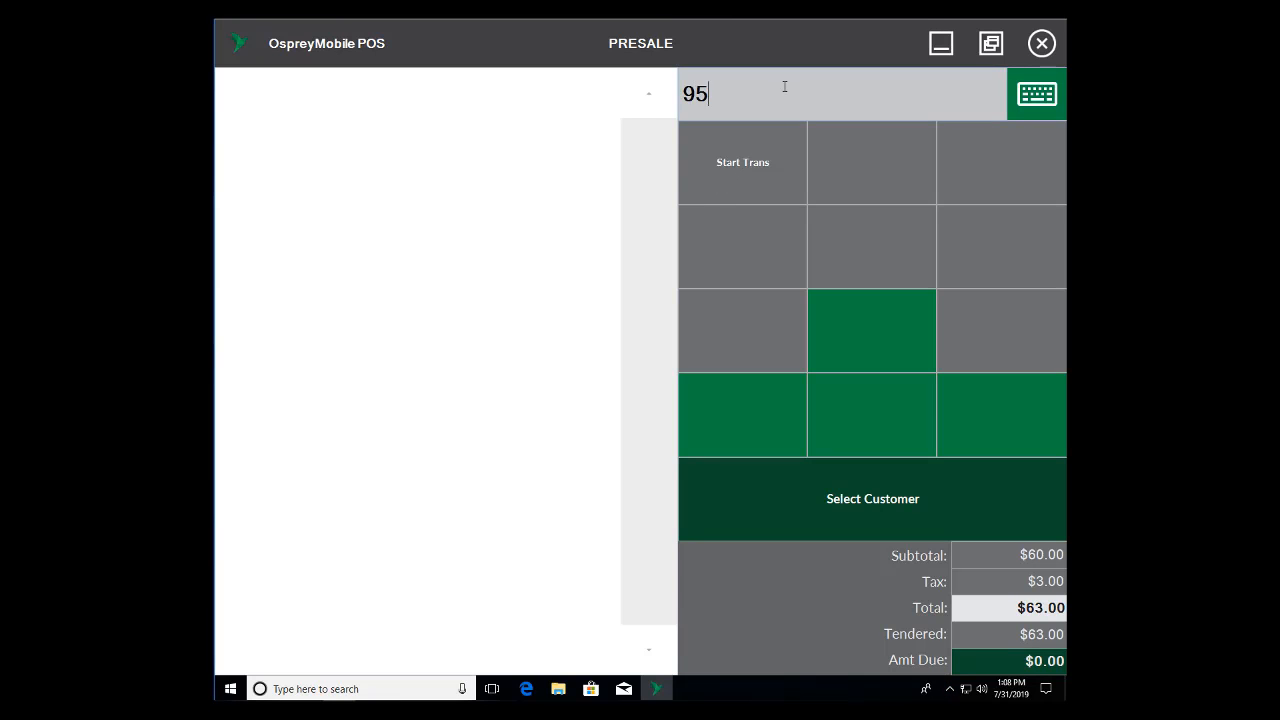
click(742, 162)
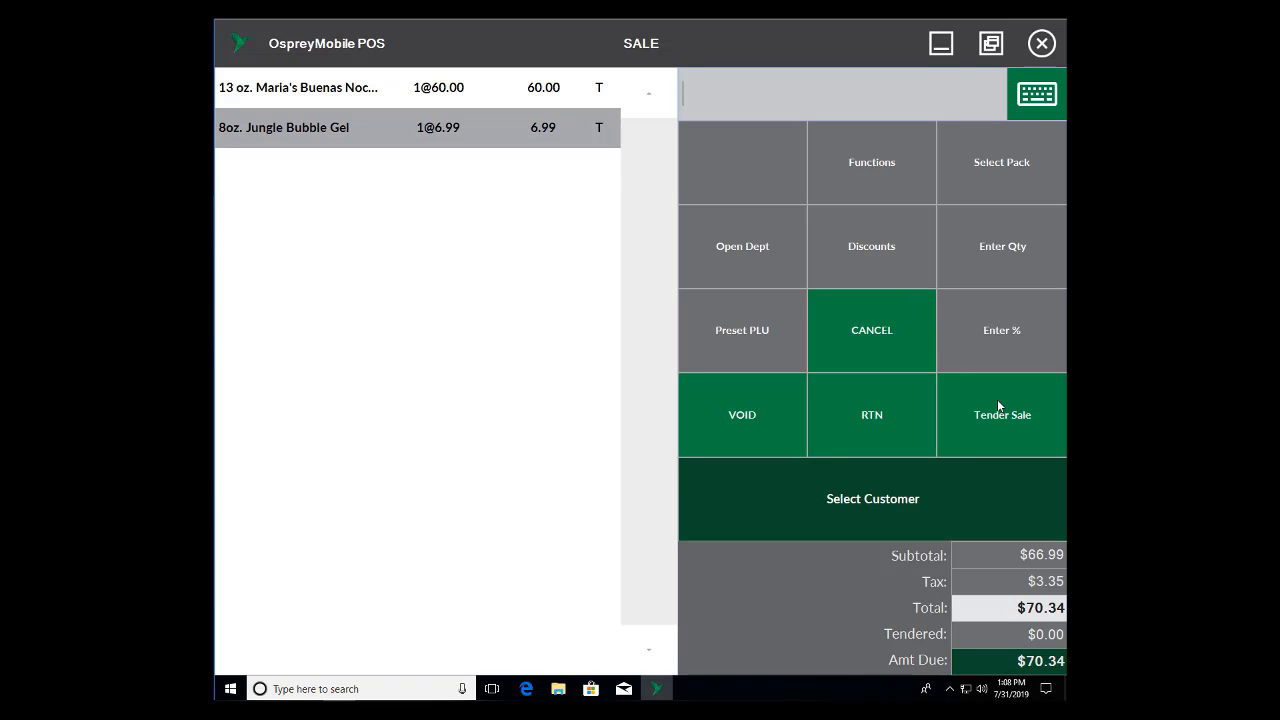
Tender the $70.34 sale with $75.00 cash, giving $4.66 change, and acknowledge completion.
click(1002, 414)
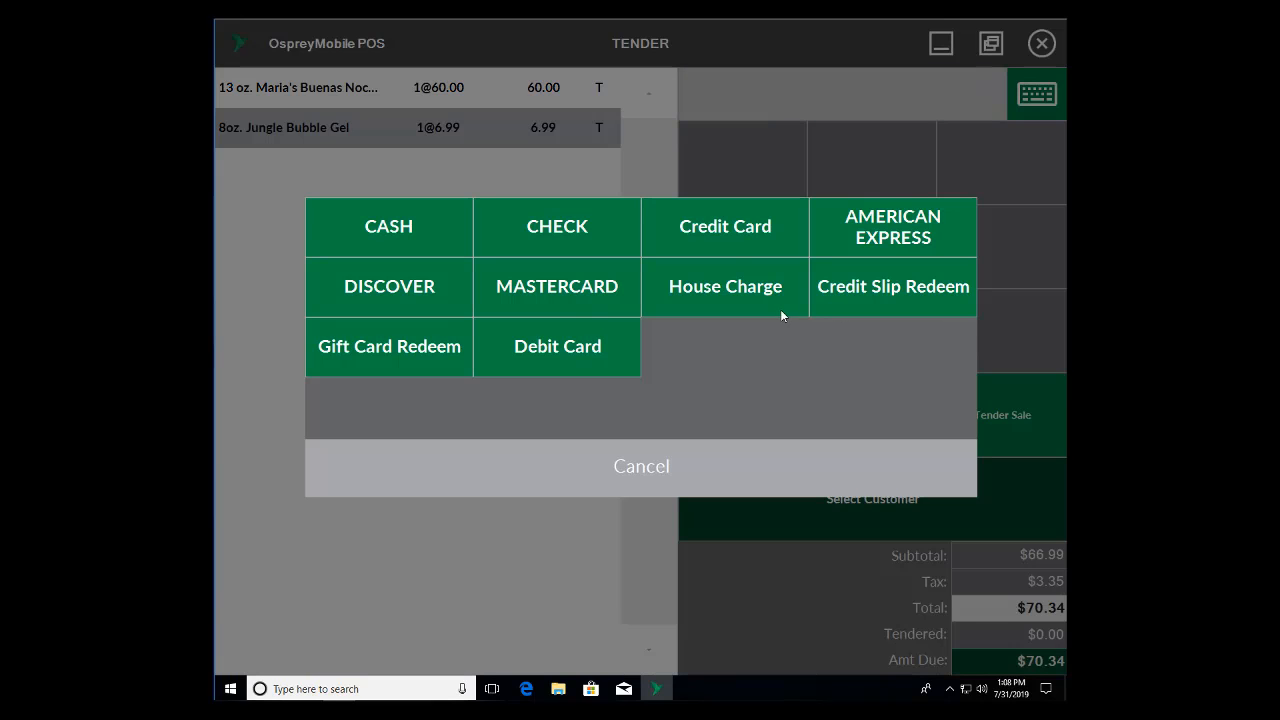
click(388, 224)
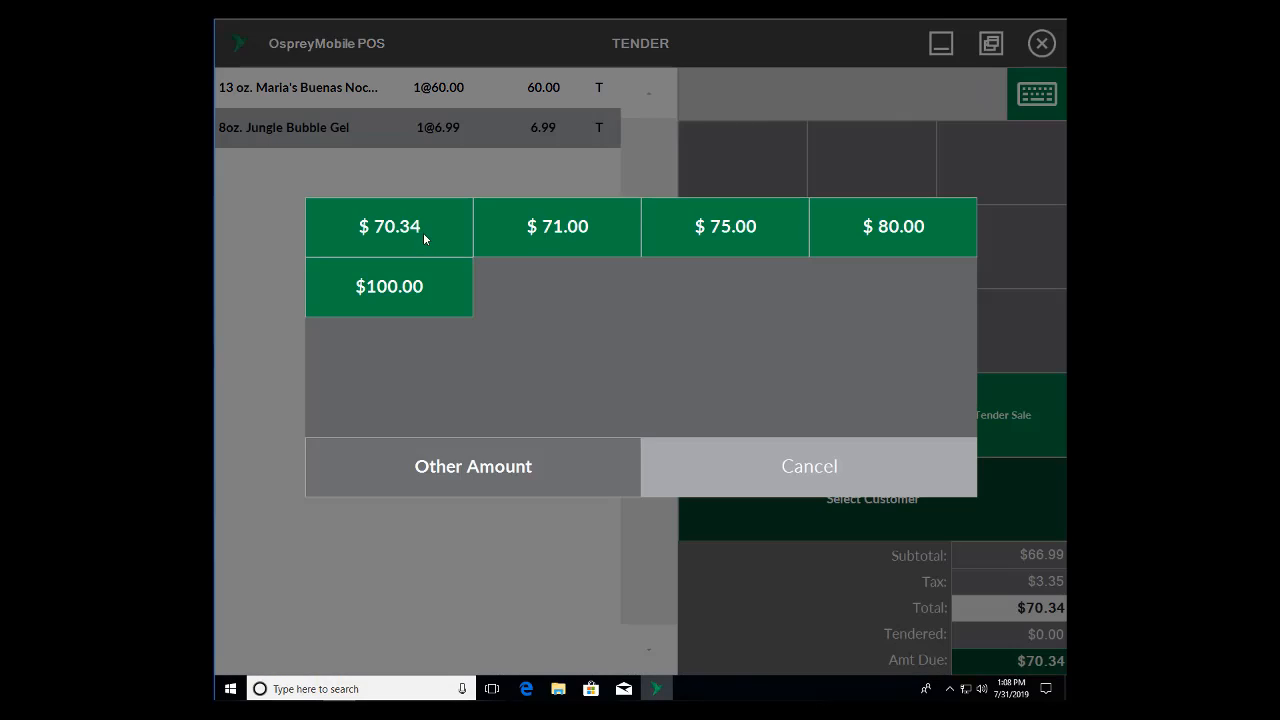
mouse_move(724, 226)
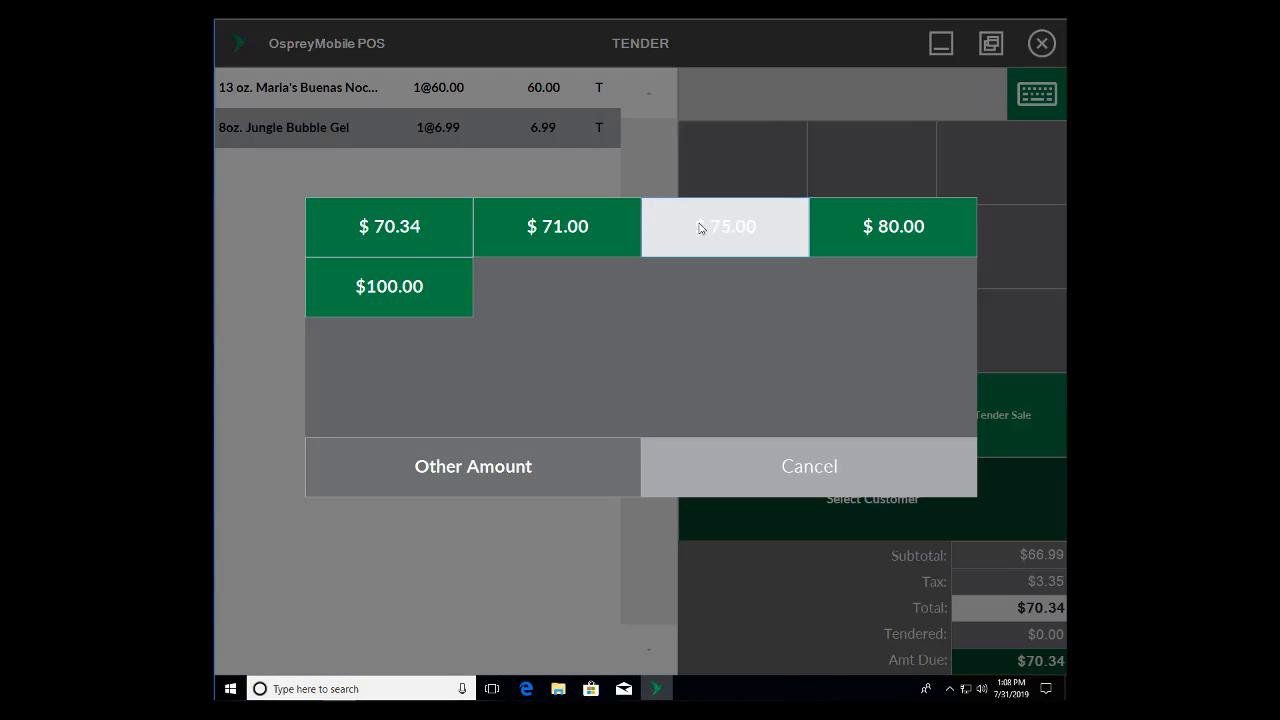
click(724, 226)
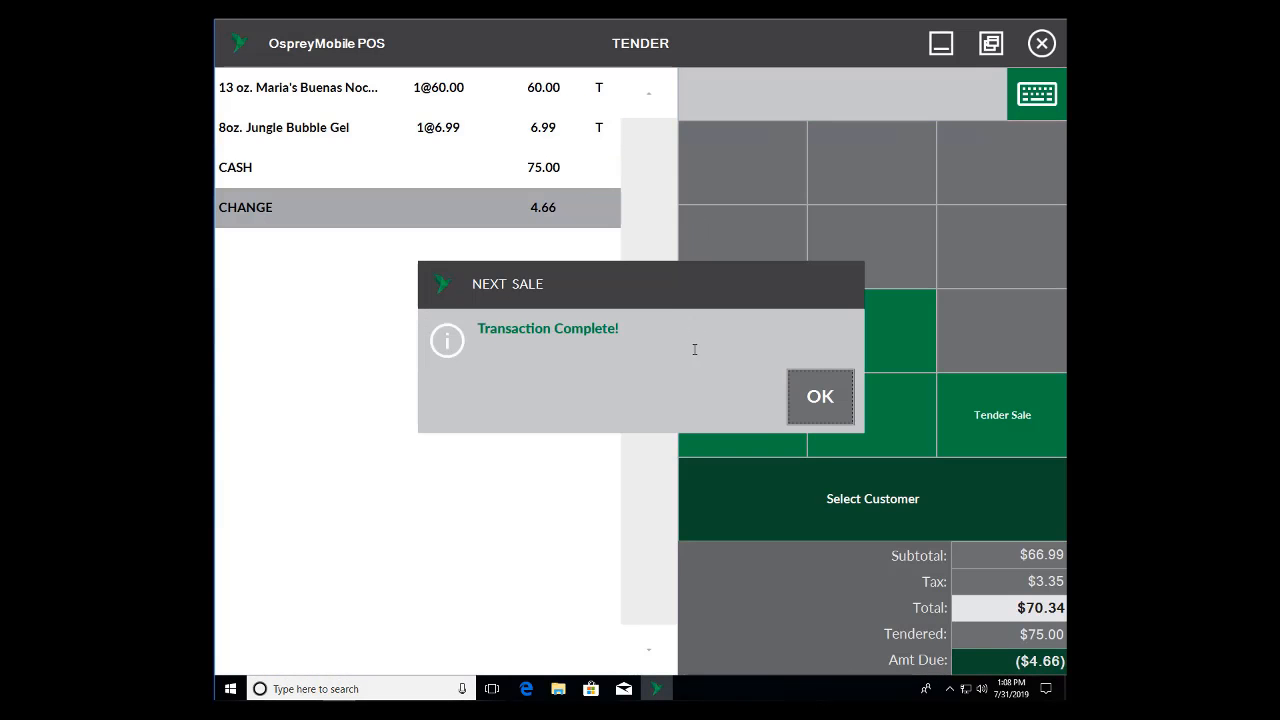
click(820, 396)
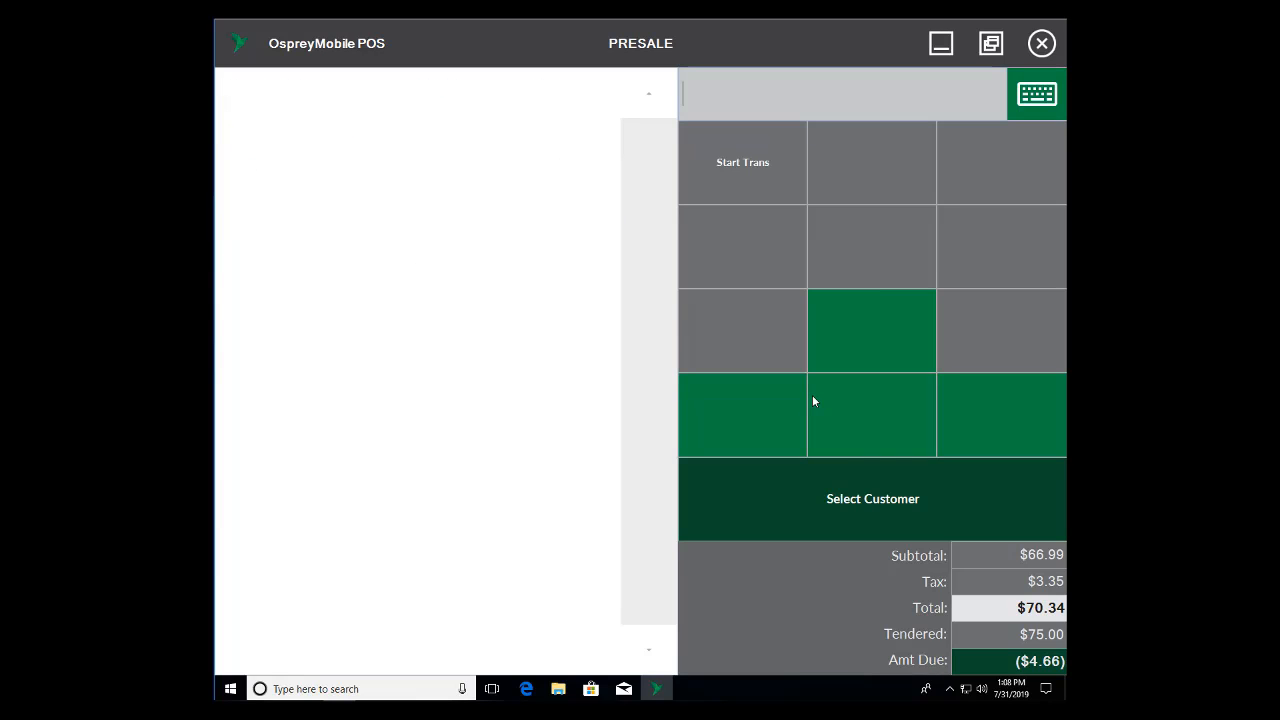